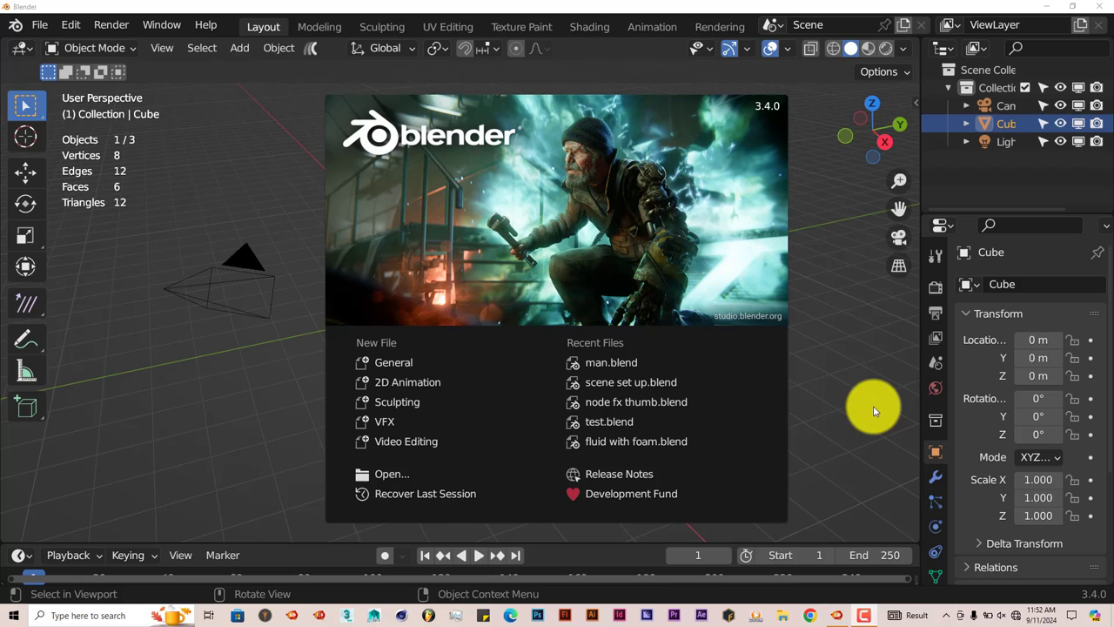
pyautogui.moveTo(899, 362)
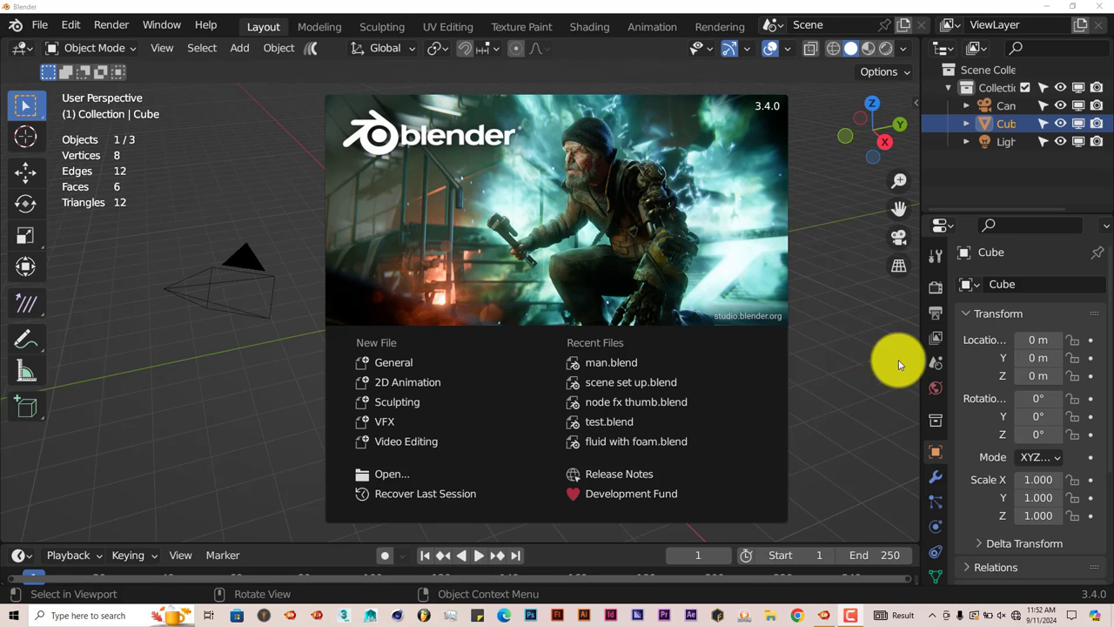
pyautogui.moveTo(844, 383)
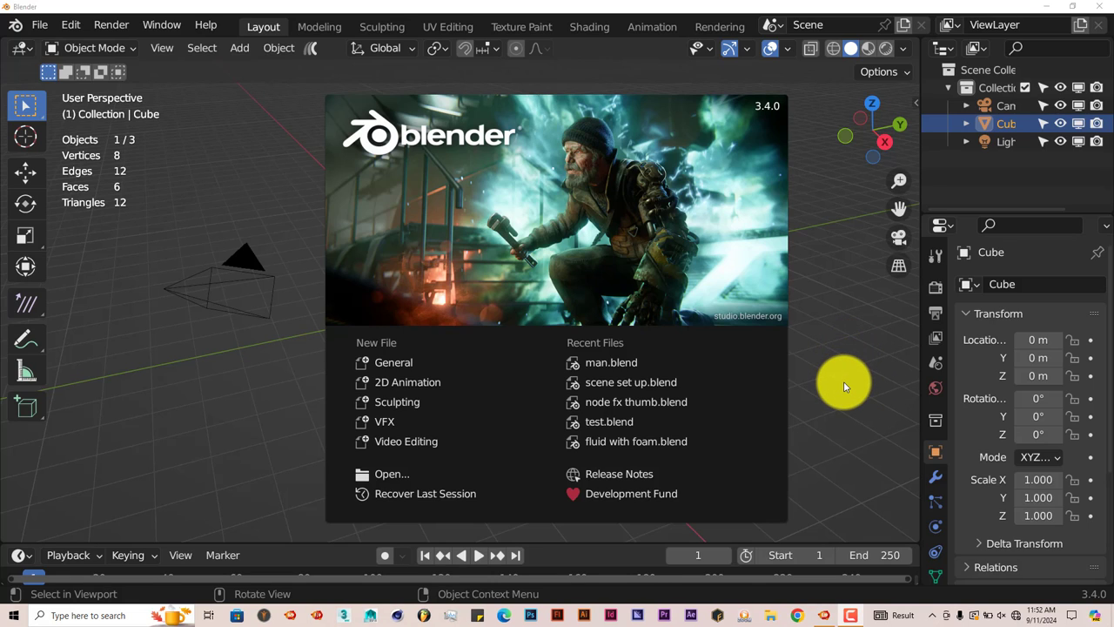
pyautogui.moveTo(836, 357)
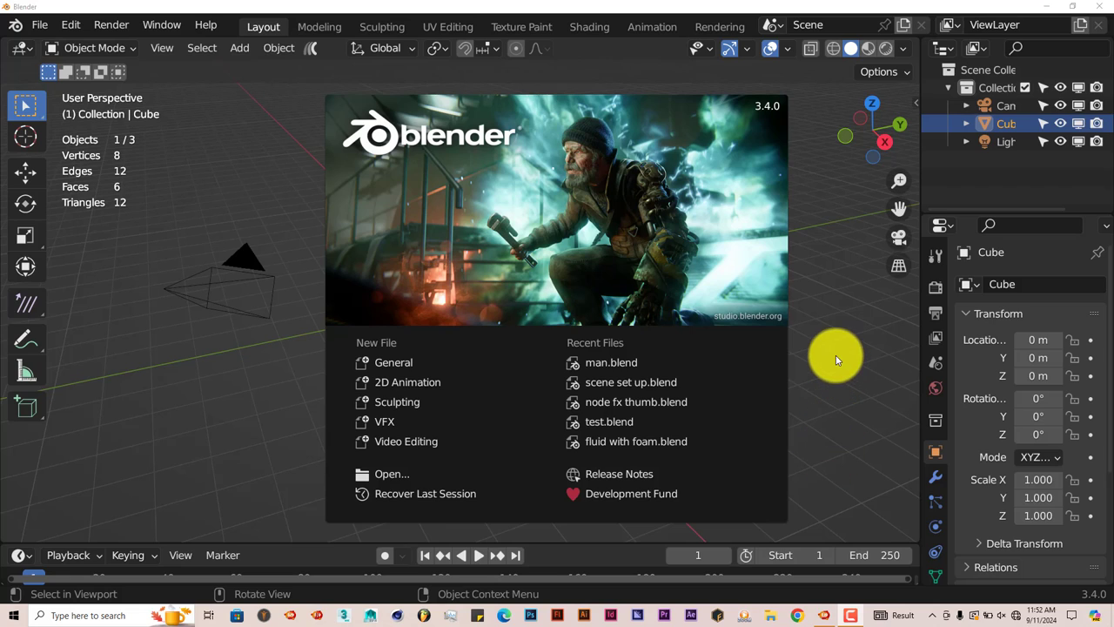
pyautogui.moveTo(846, 391)
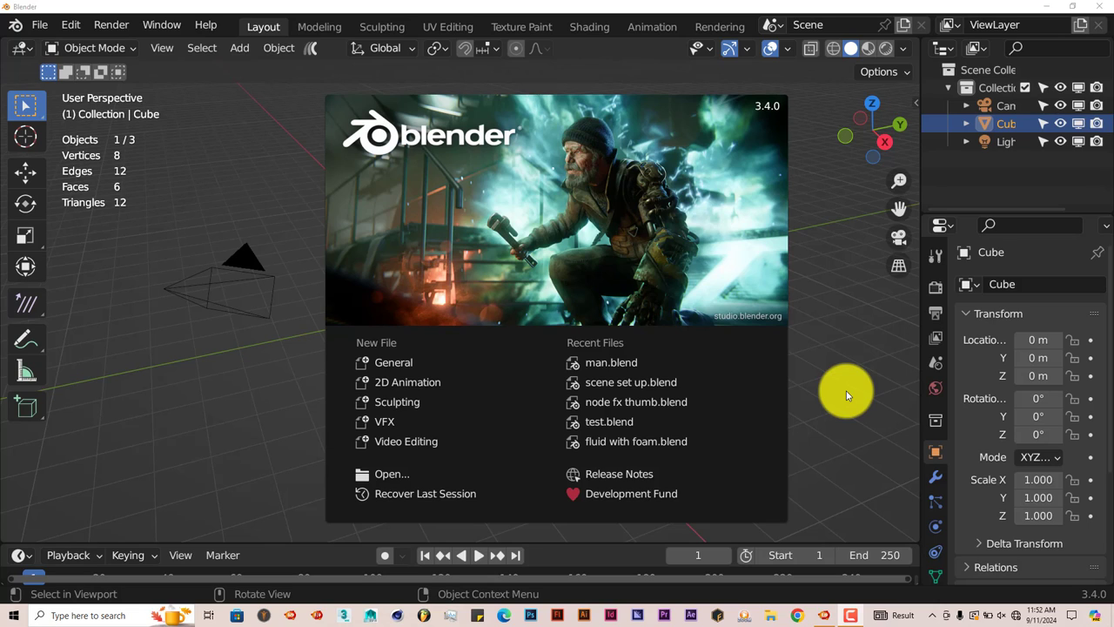
pyautogui.moveTo(841, 363)
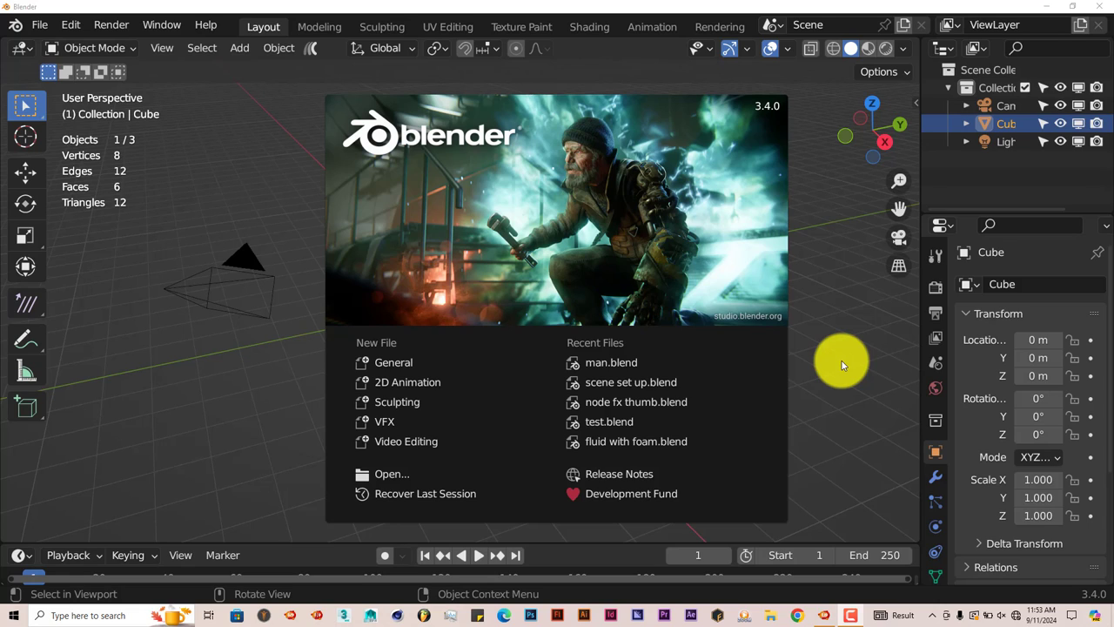
pyautogui.moveTo(798, 406)
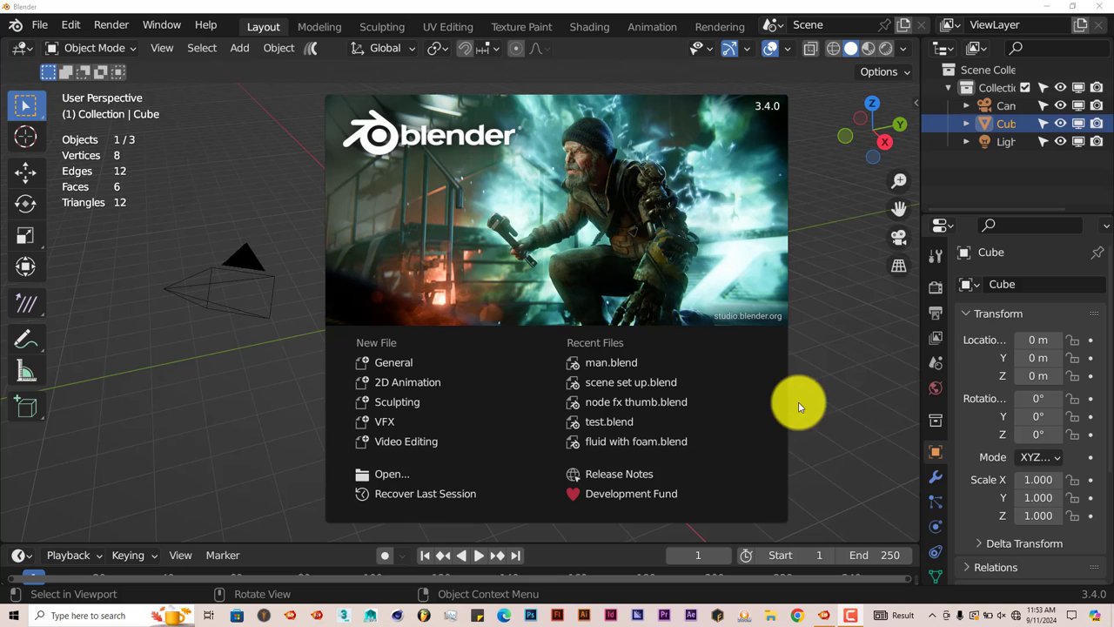
pyautogui.moveTo(909, 333)
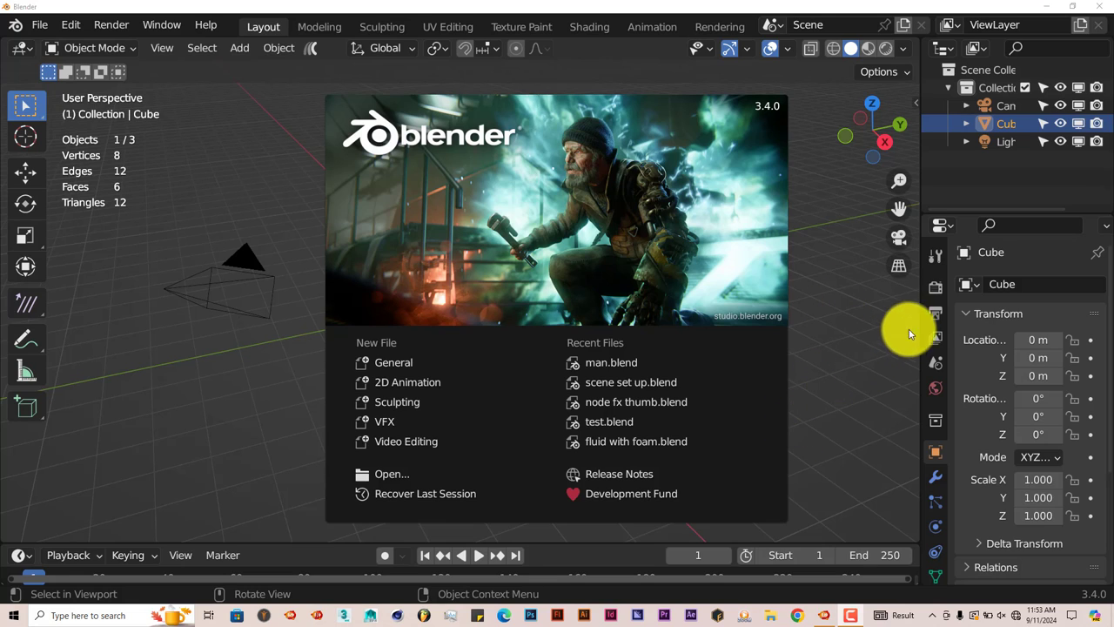
pyautogui.moveTo(826, 429)
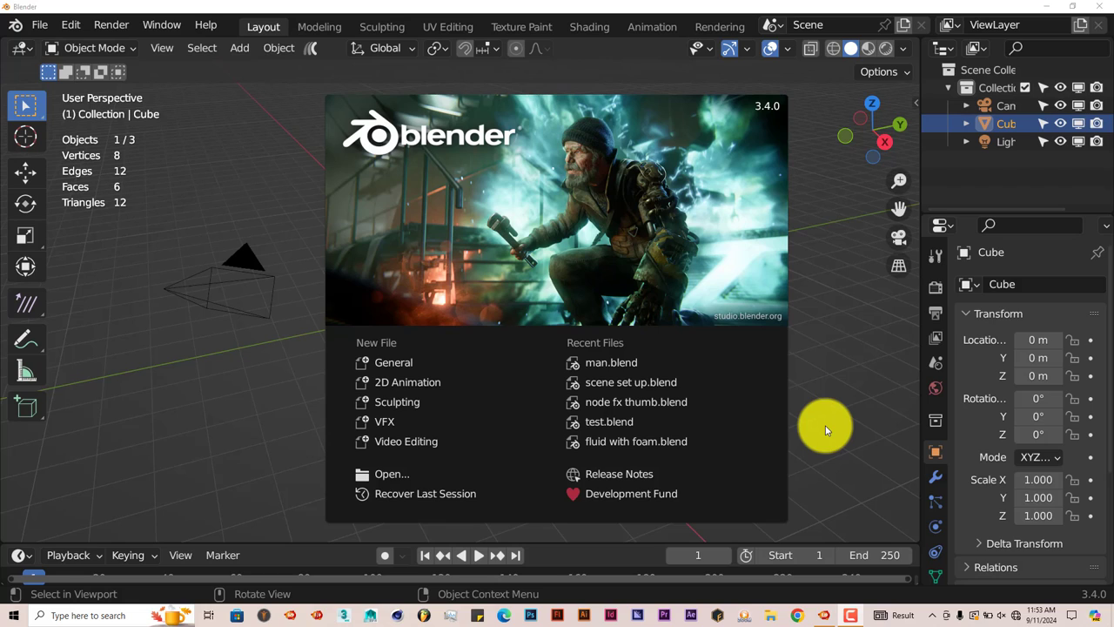
pyautogui.moveTo(763, 128)
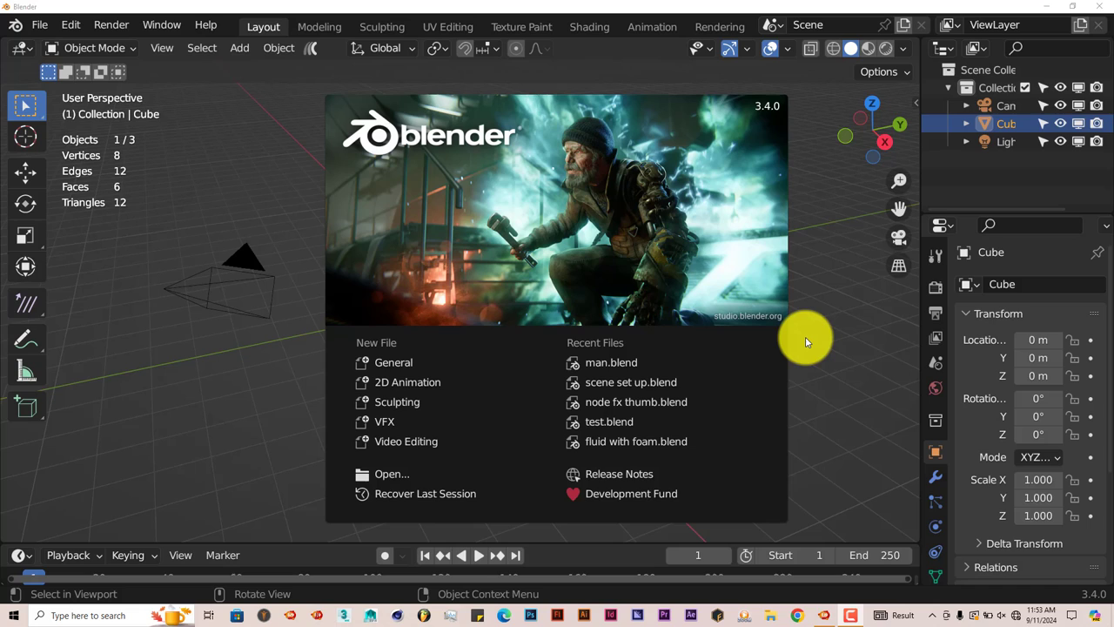
pyautogui.moveTo(802, 383)
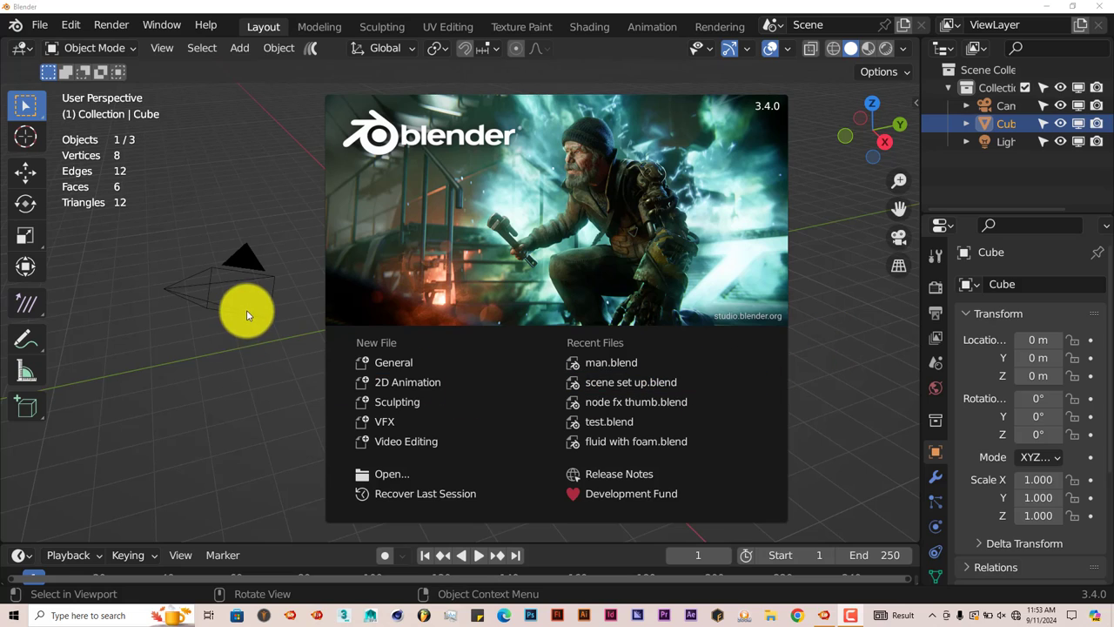
pyautogui.moveTo(321, 351)
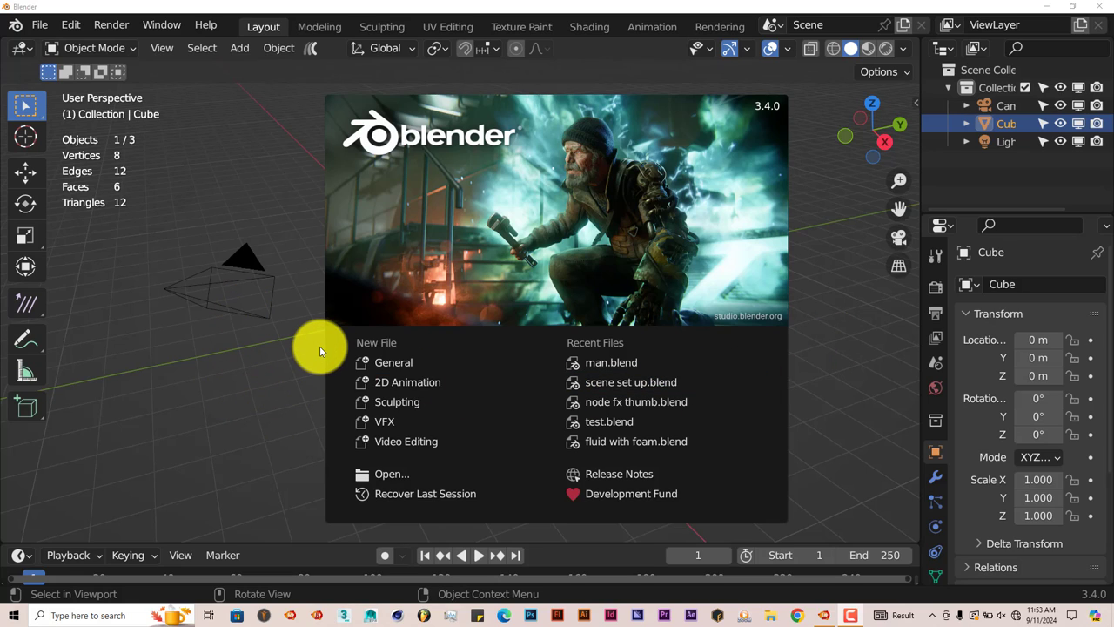
pyautogui.moveTo(262, 397)
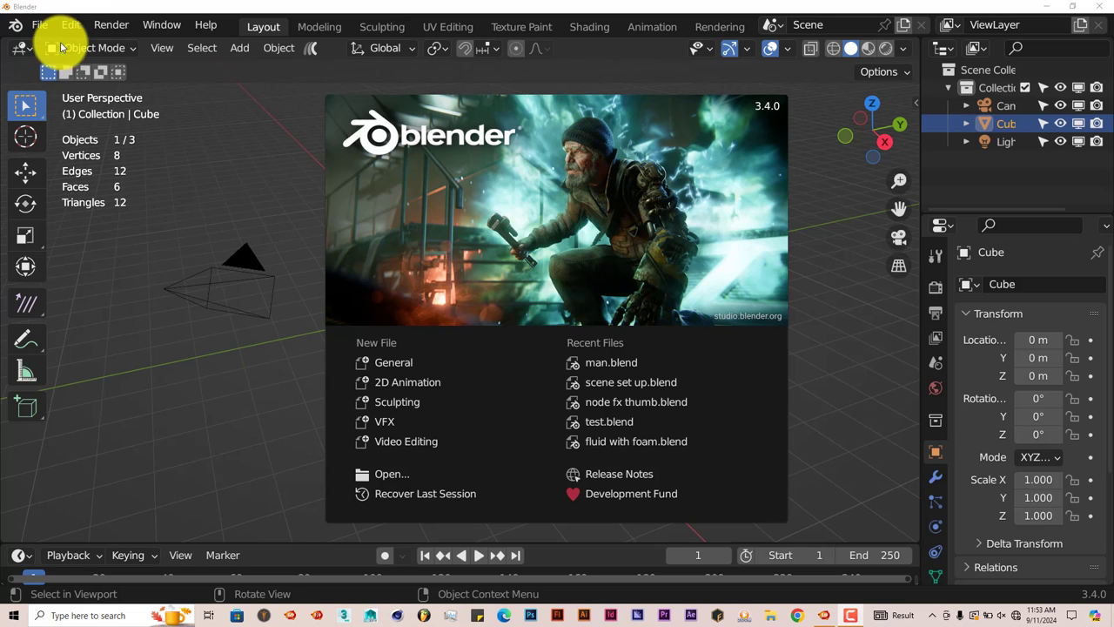
# Find the Stylized Shaders add-on in Preferences by searching "shader" and enable it
pyautogui.click(59, 25)
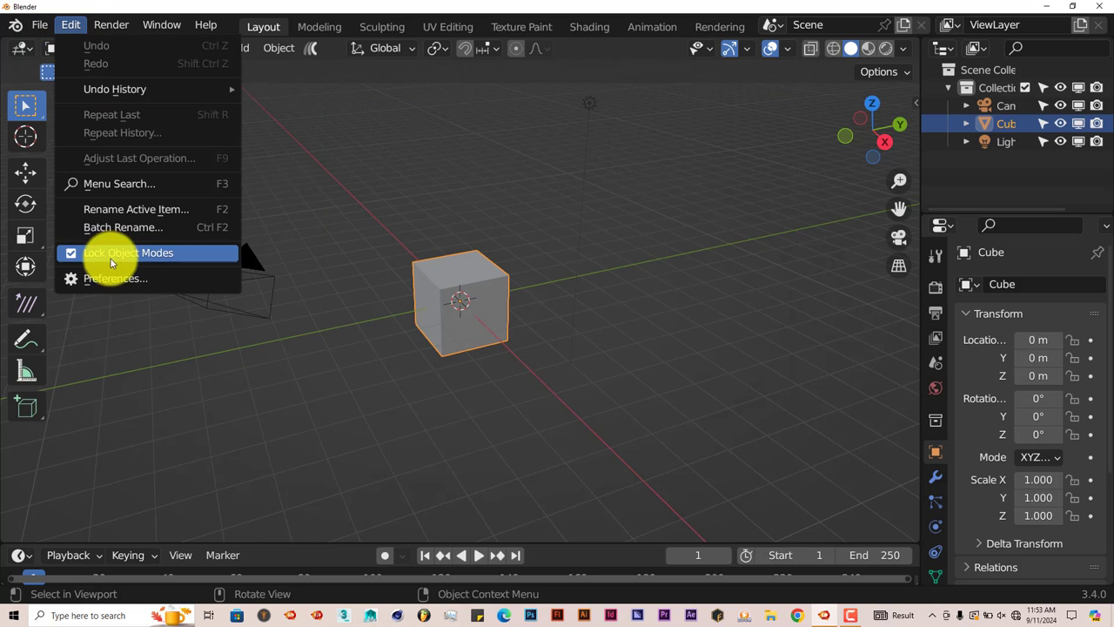
pyautogui.click(116, 277)
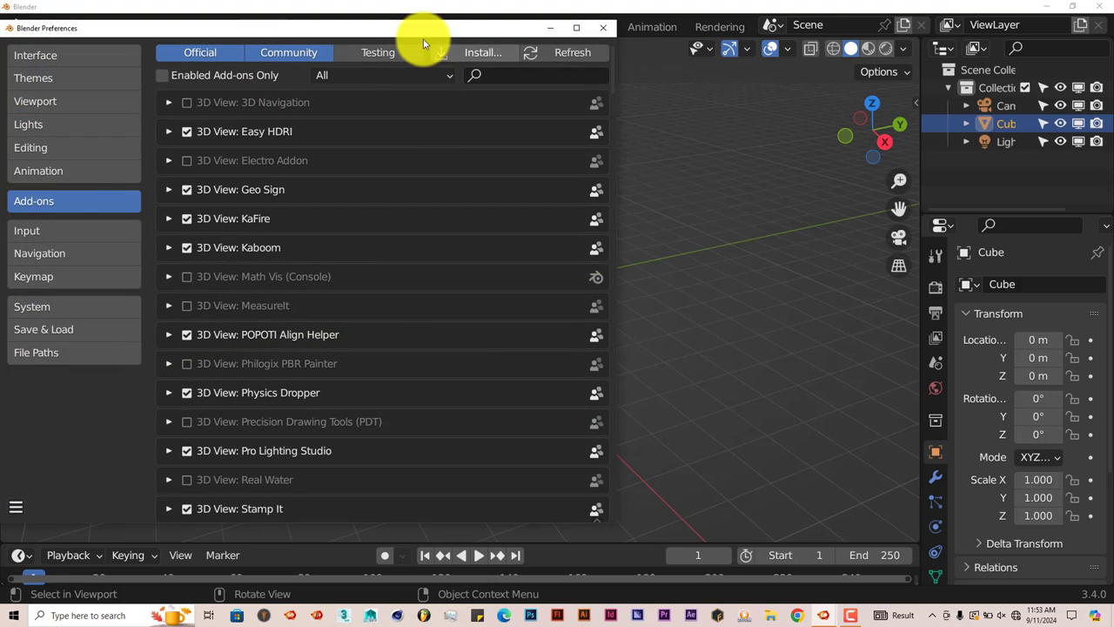
pyautogui.click(485, 52)
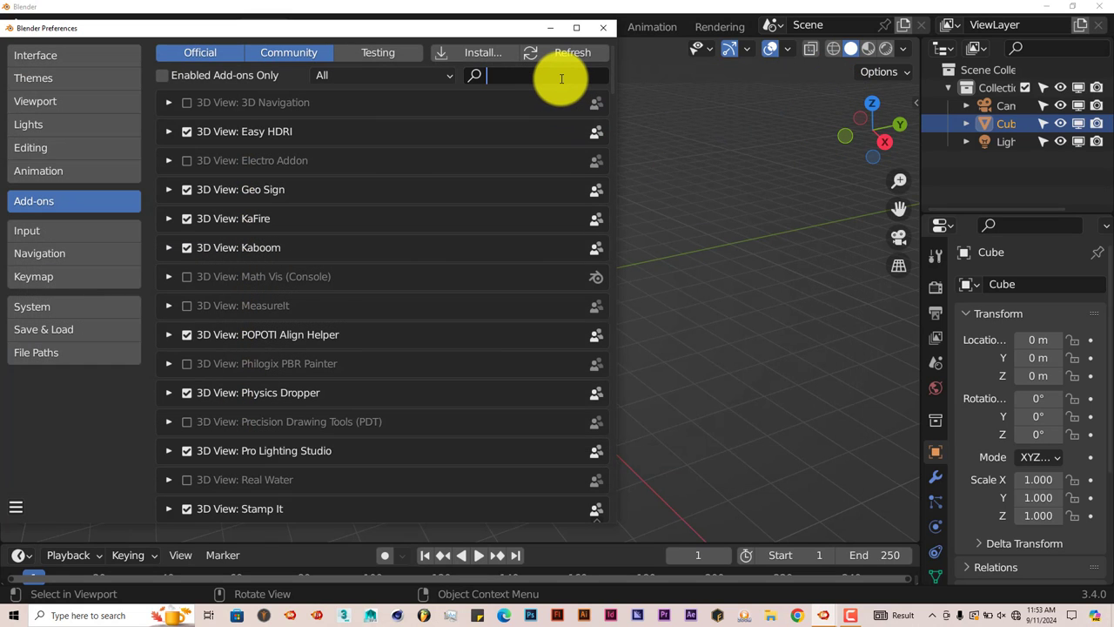
pyautogui.write('shader')
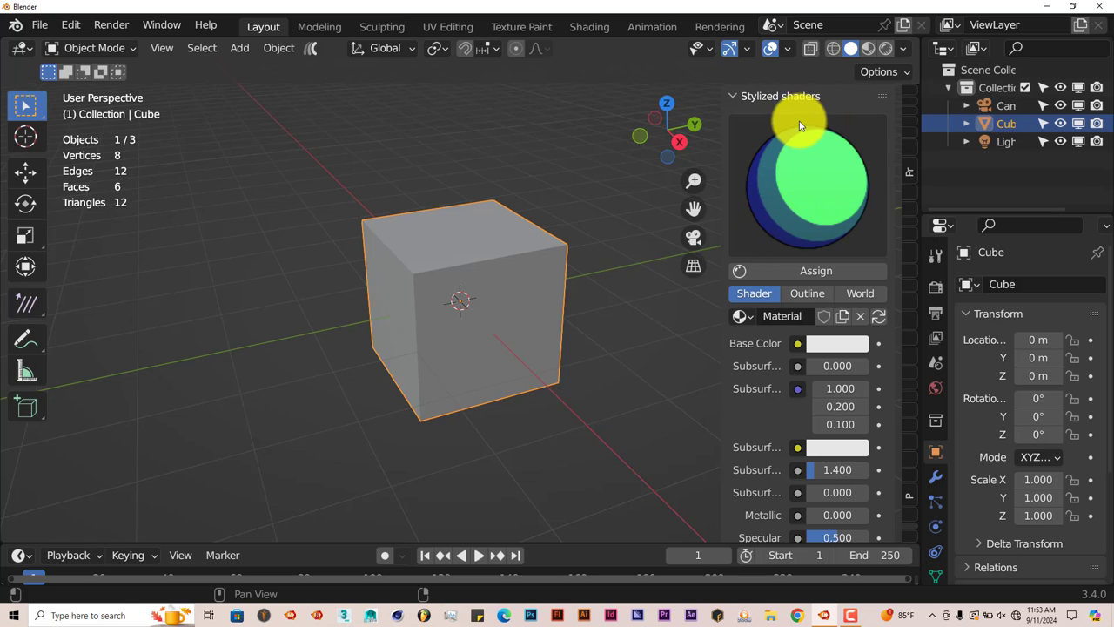
pyautogui.moveTo(798, 142)
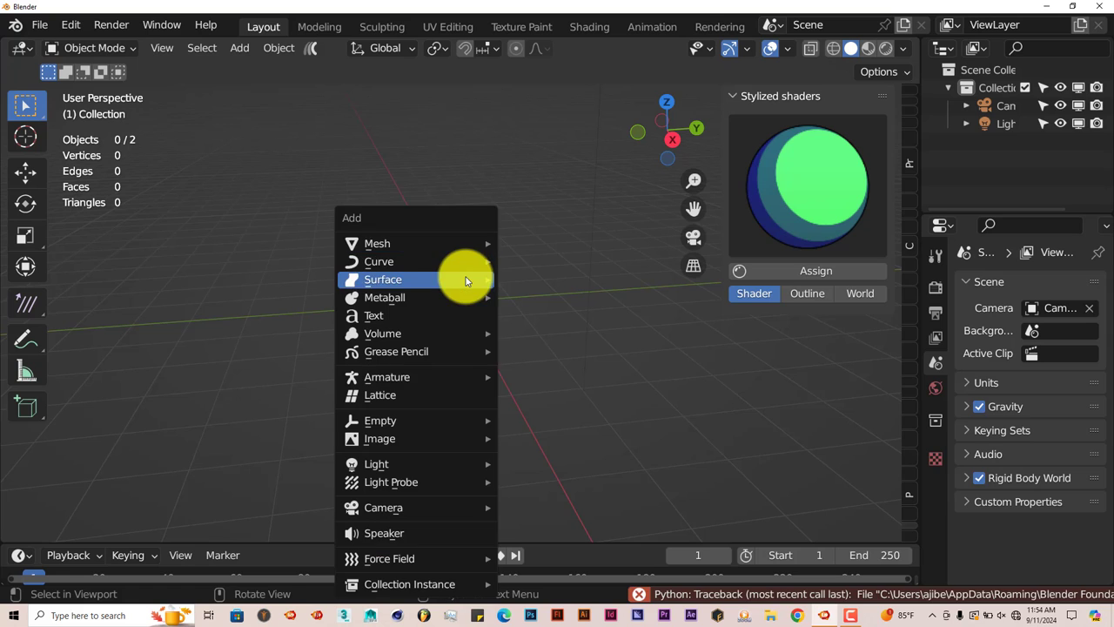
pyautogui.moveTo(377, 242)
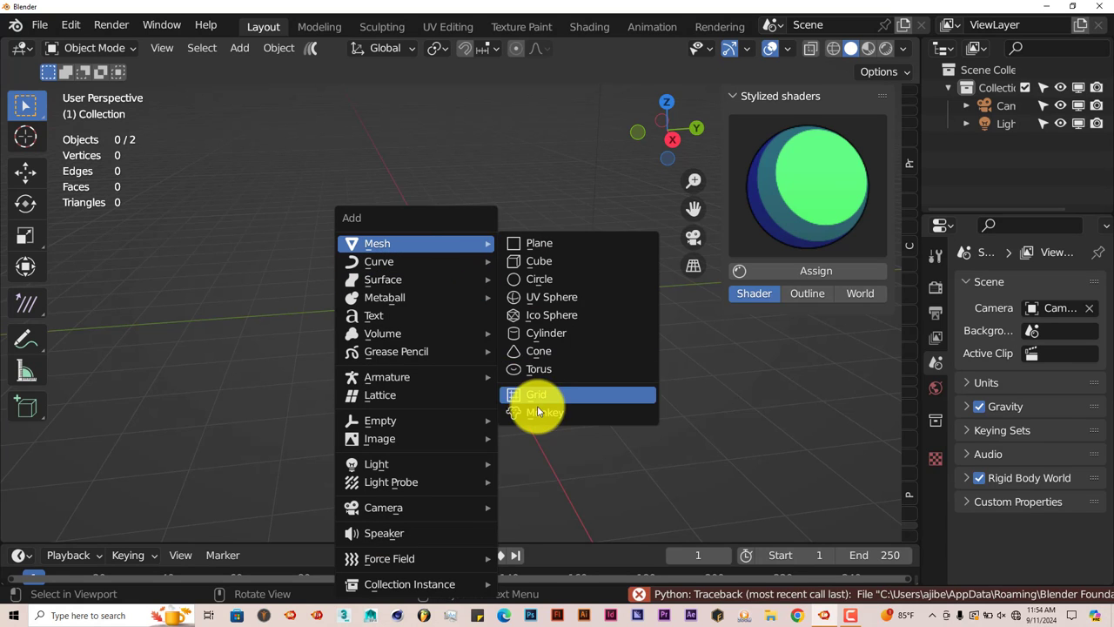
# Add a Suzanne monkey head and permanently apply a Subdivision Surface modifier to it
pyautogui.click(538, 413)
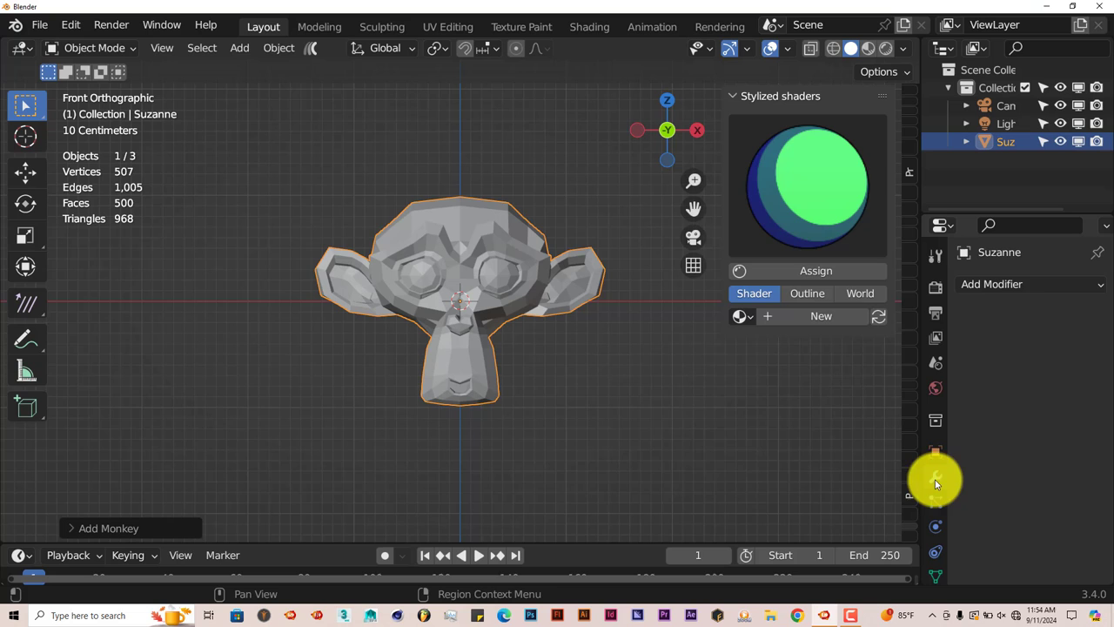
pyautogui.click(991, 284)
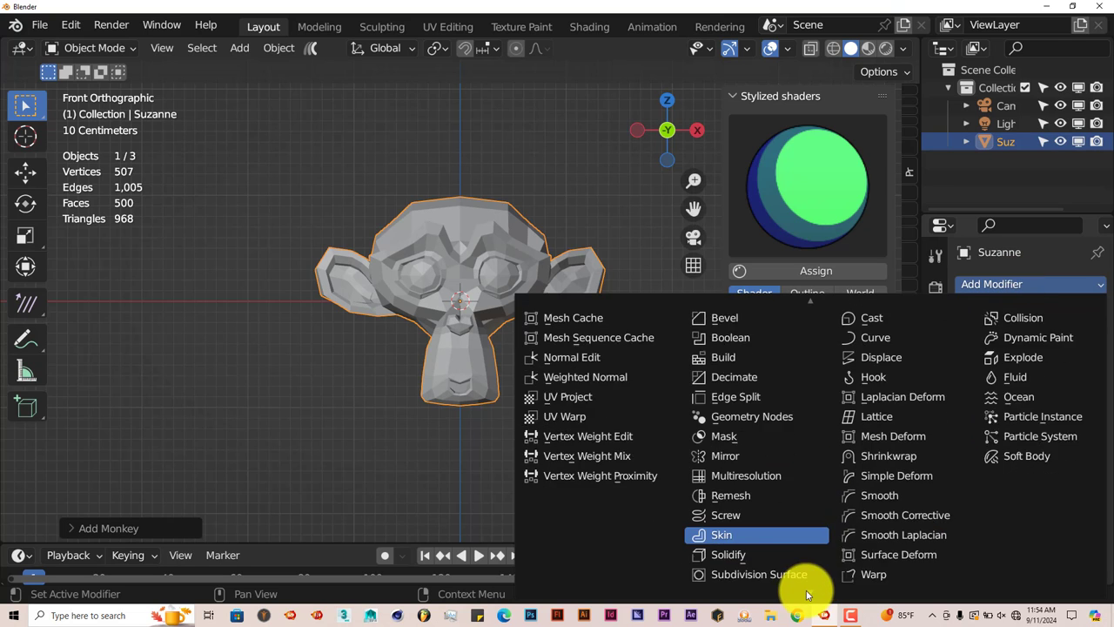
pyautogui.click(750, 573)
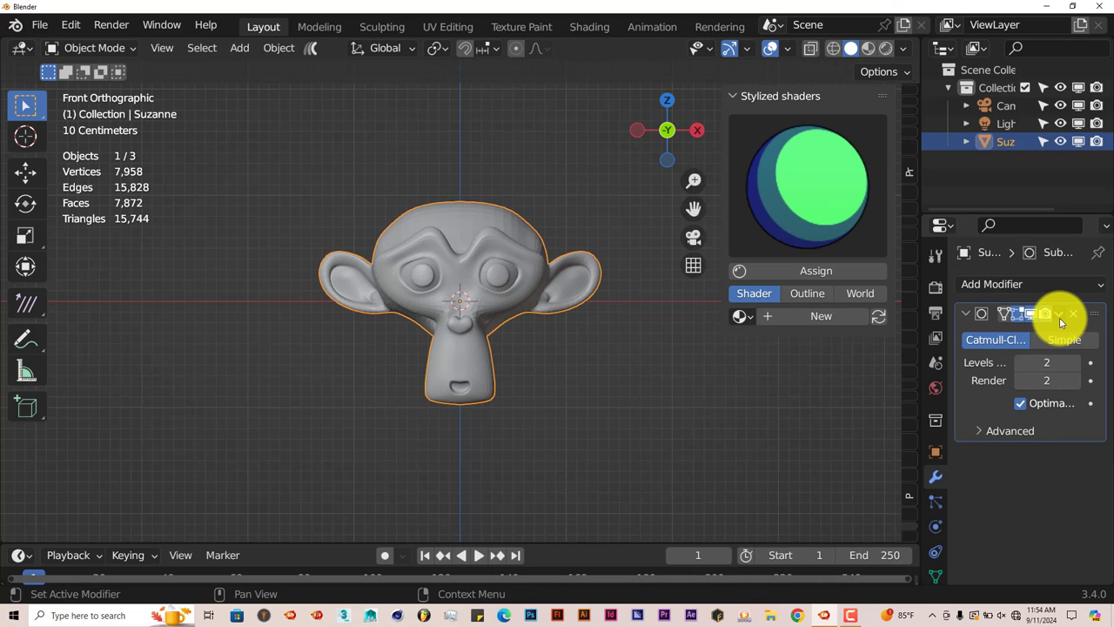
pyautogui.click(1059, 313)
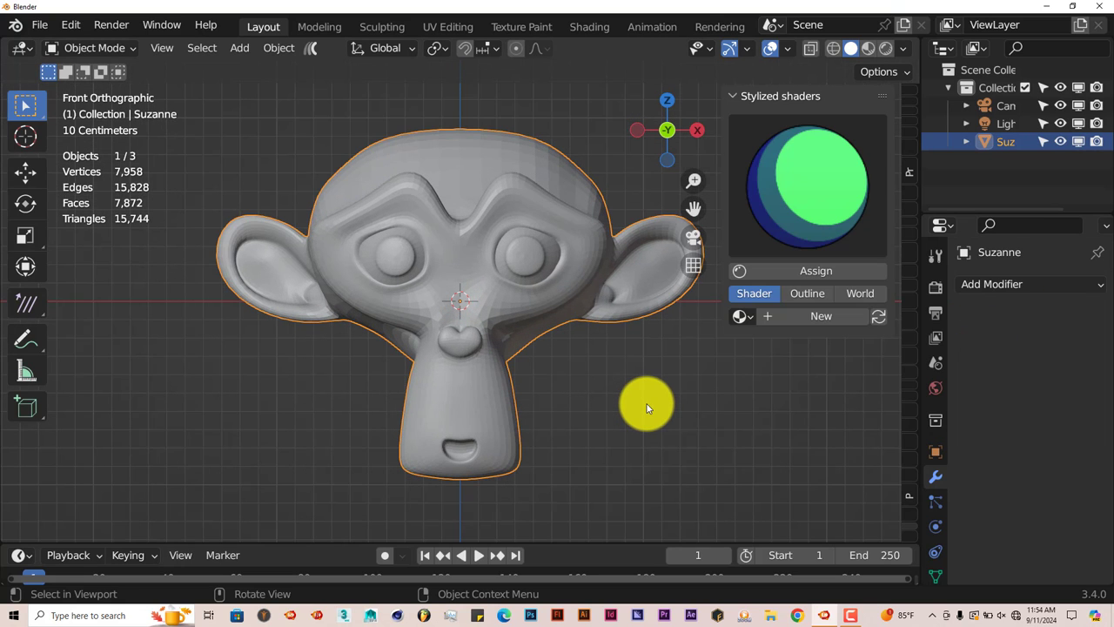
# Shade the subdivided Suzanne head smooth and inspect it from a few angles
pyautogui.rightClick(647, 407)
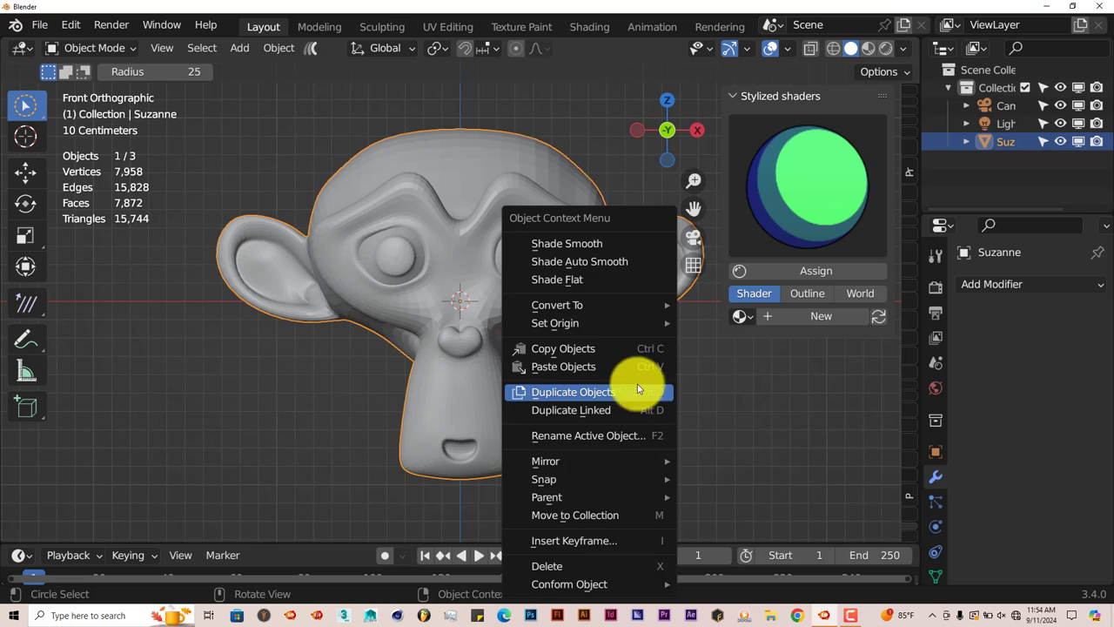
pyautogui.click(566, 243)
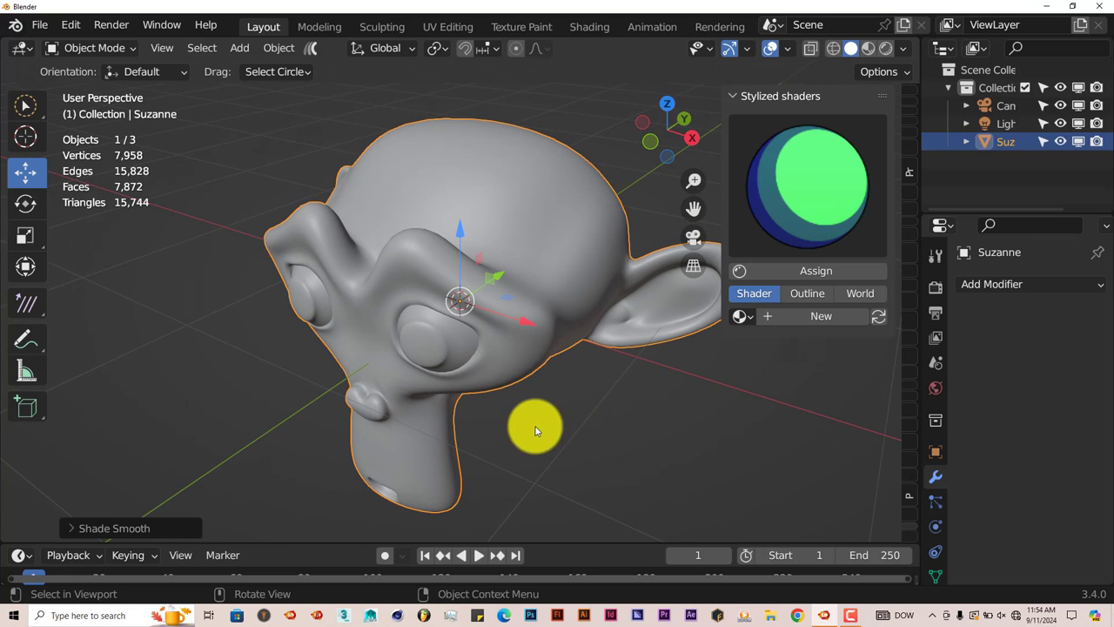
pyautogui.moveTo(650, 395)
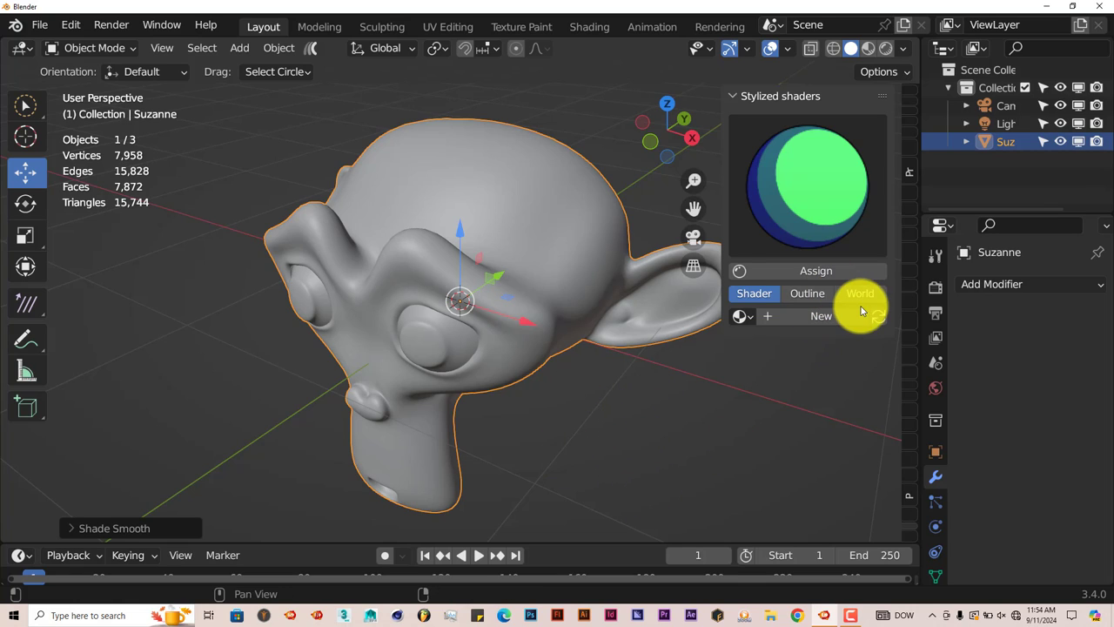
pyautogui.moveTo(840, 393)
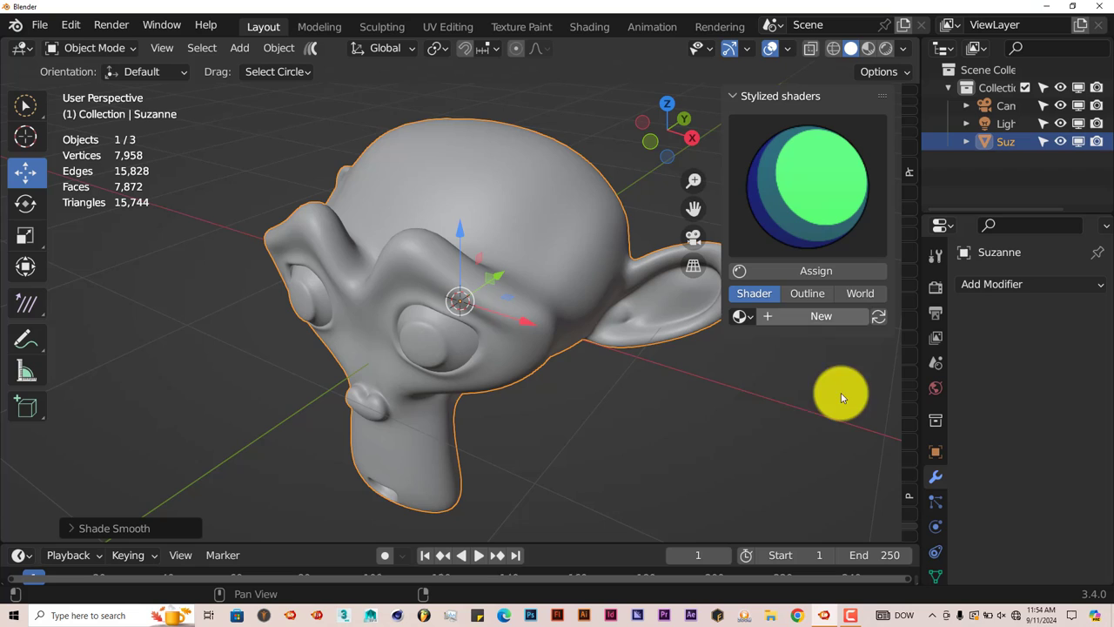
pyautogui.moveTo(840, 397); pyautogui.dragTo(621, 435)
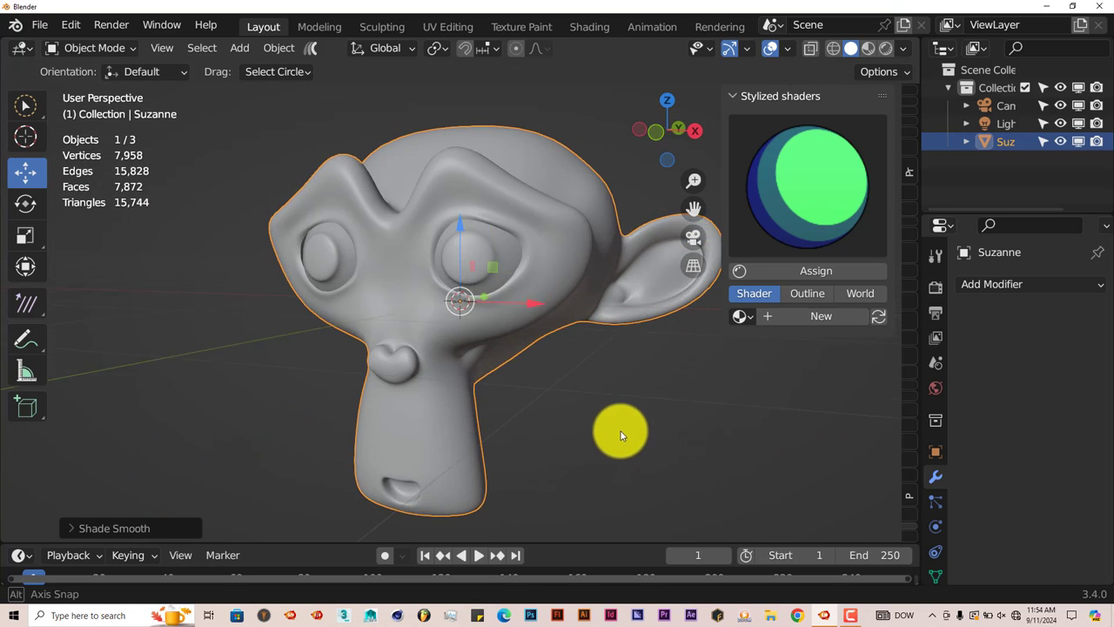
pyautogui.moveTo(620, 435); pyautogui.dragTo(546, 422)
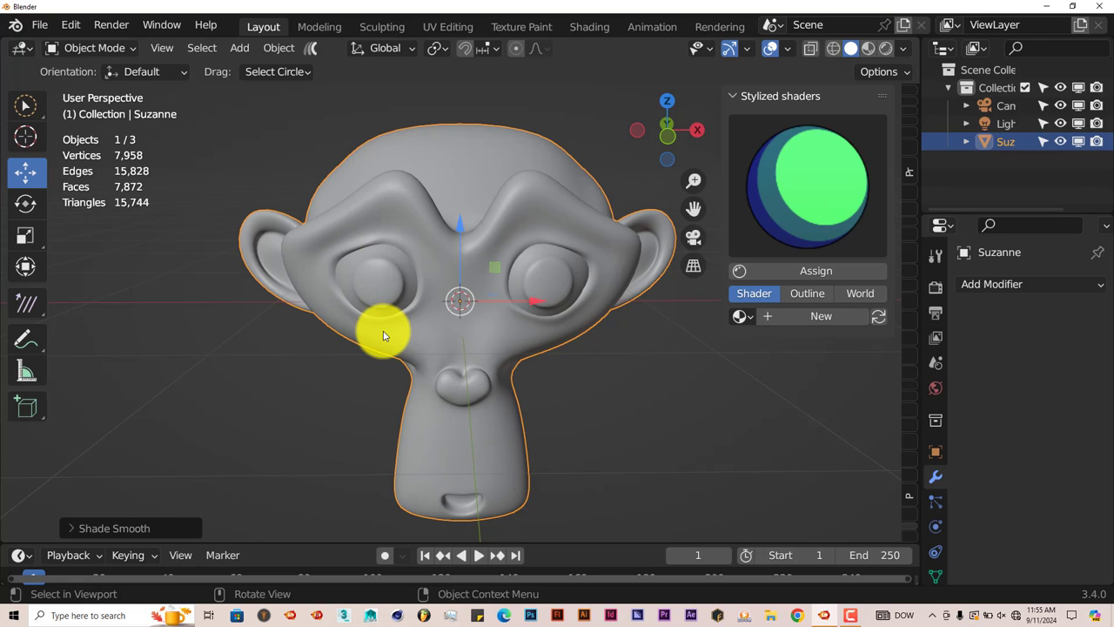
pyautogui.moveTo(458, 303)
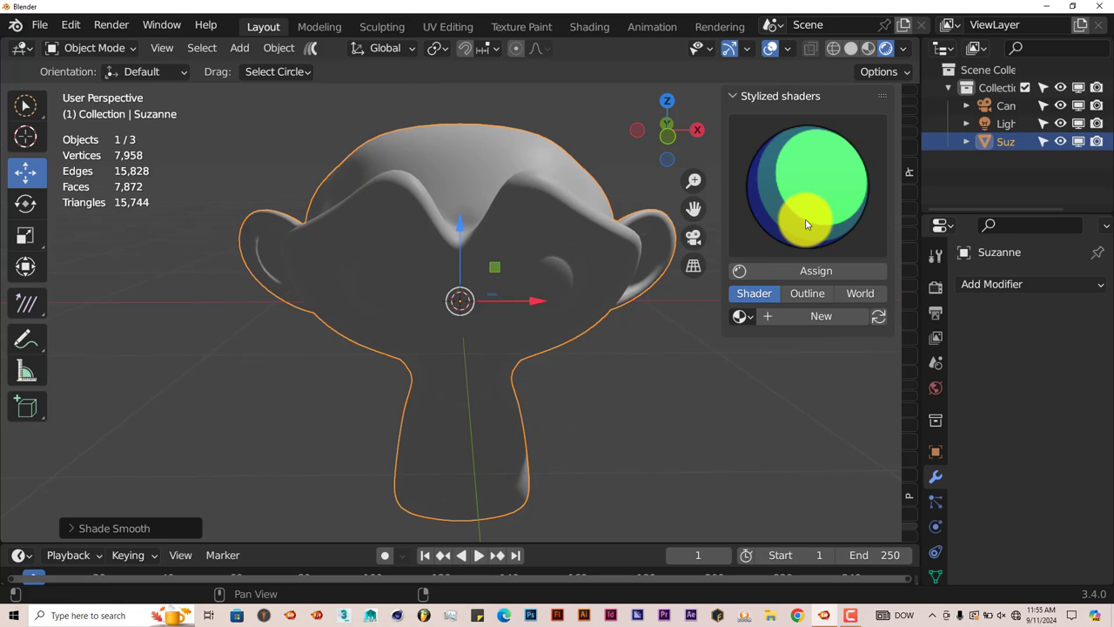
pyautogui.moveTo(818, 212)
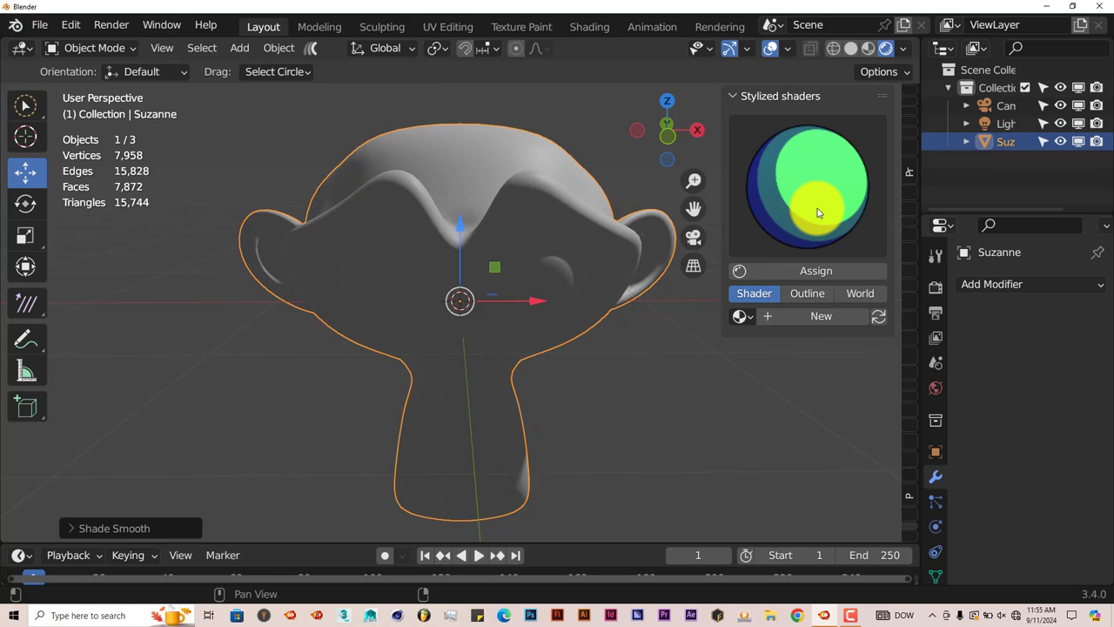
pyautogui.moveTo(823, 212)
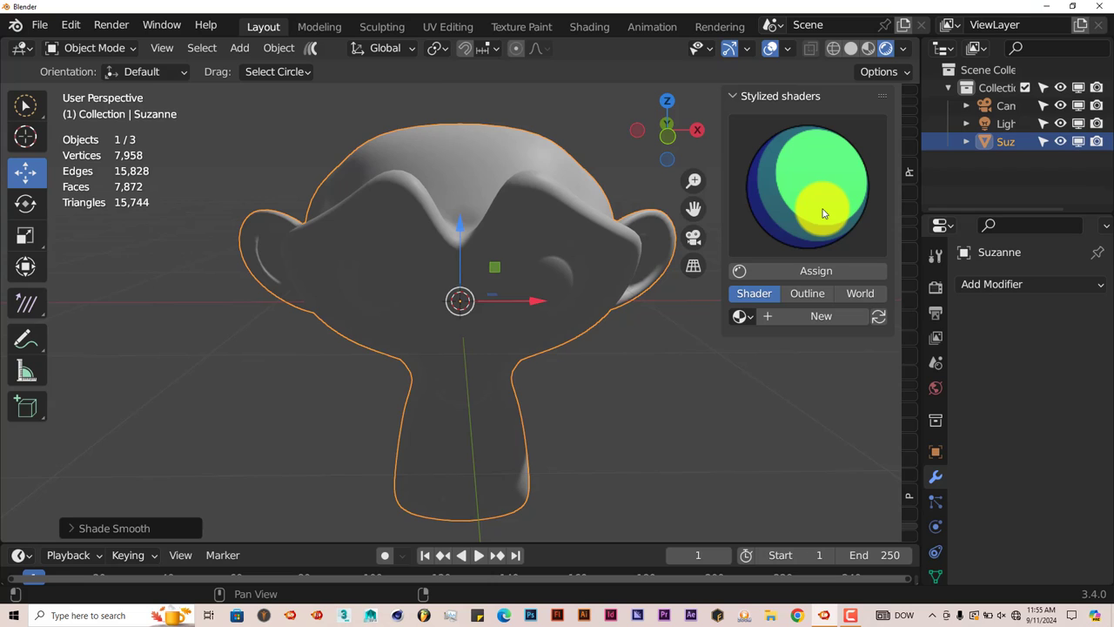
# Show the World options, then move the scene light down close to Suzanne and return to front view
pyautogui.click(860, 293)
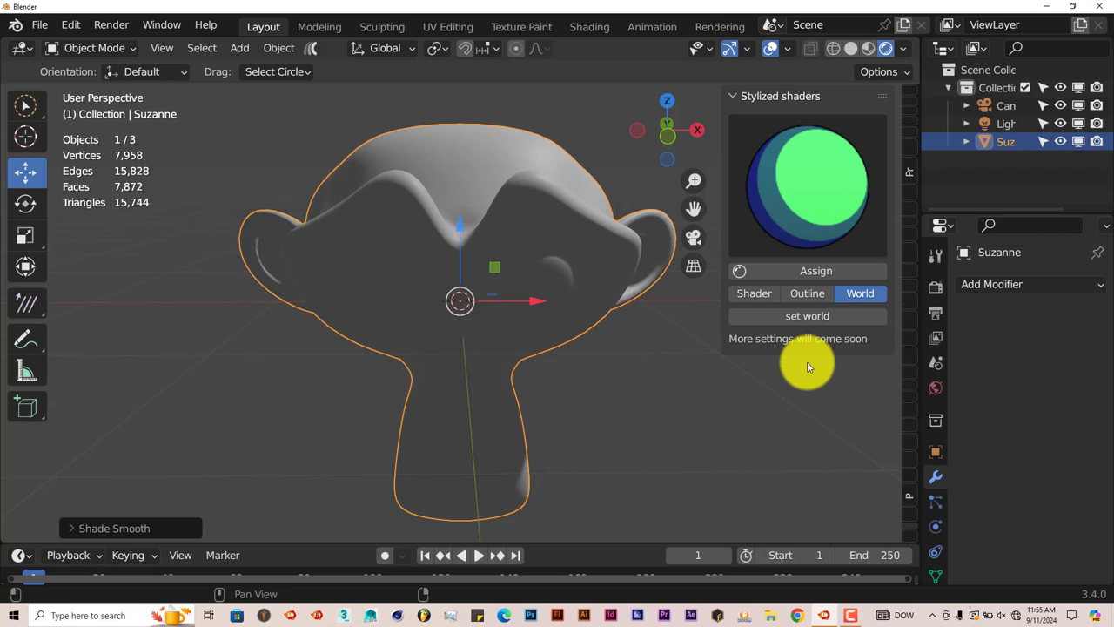
pyautogui.moveTo(808, 366); pyautogui.dragTo(587, 419)
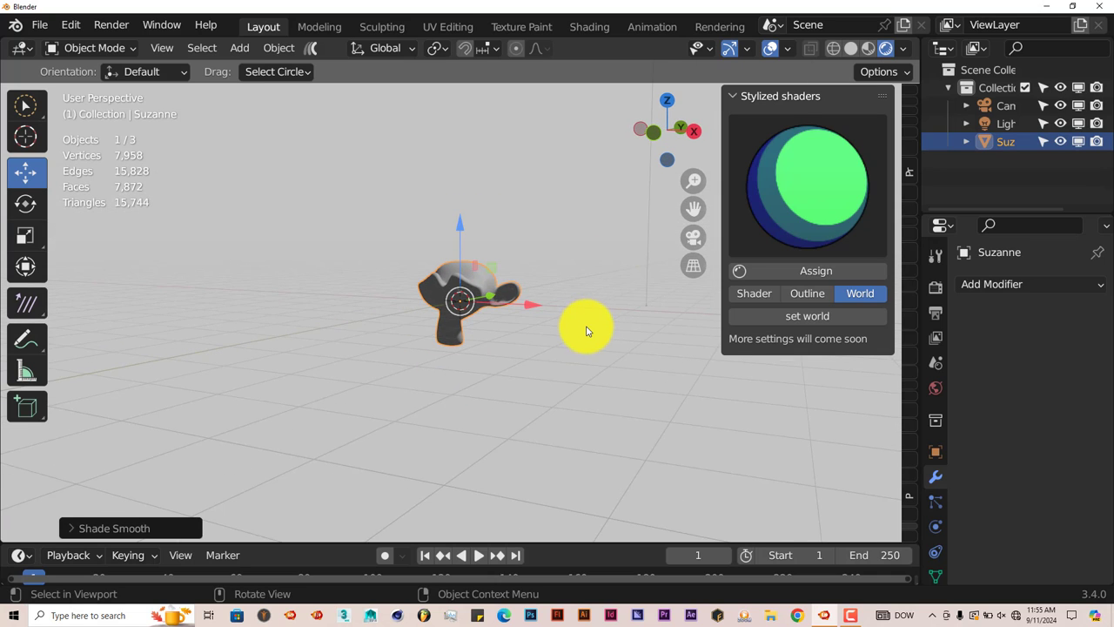
pyautogui.moveTo(587, 331); pyautogui.dragTo(571, 154)
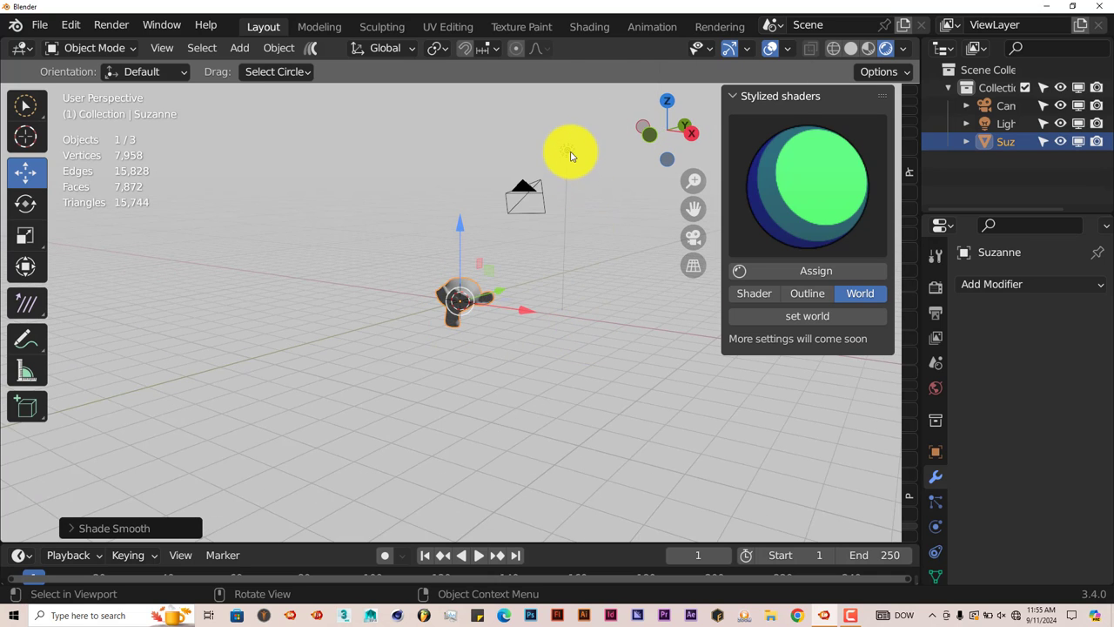
pyautogui.click(570, 152)
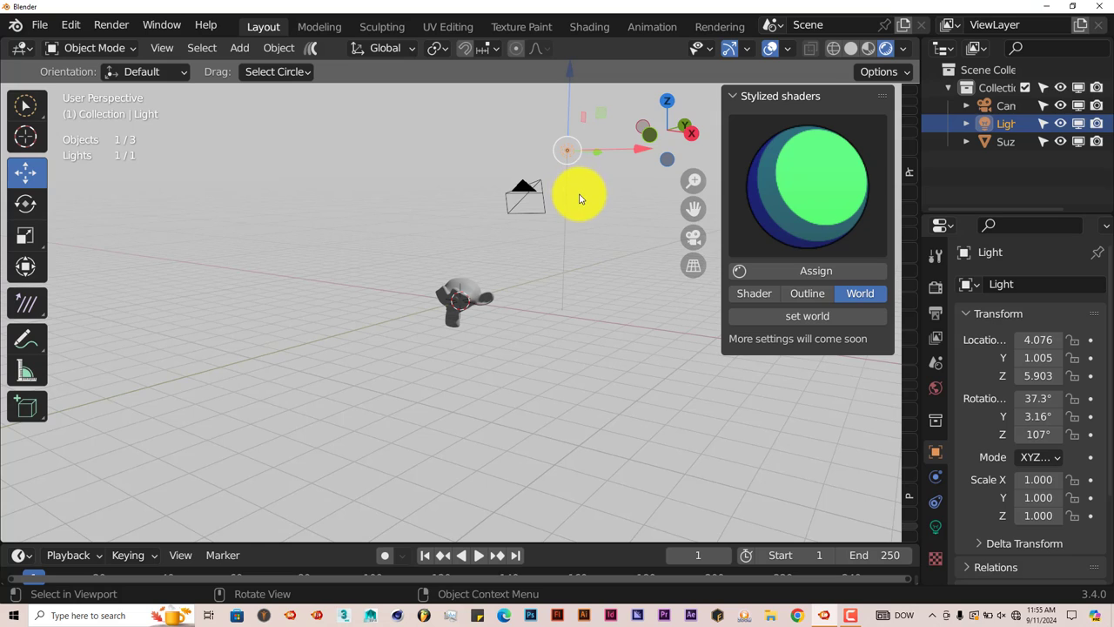
pyautogui.moveTo(578, 196); pyautogui.dragTo(457, 276)
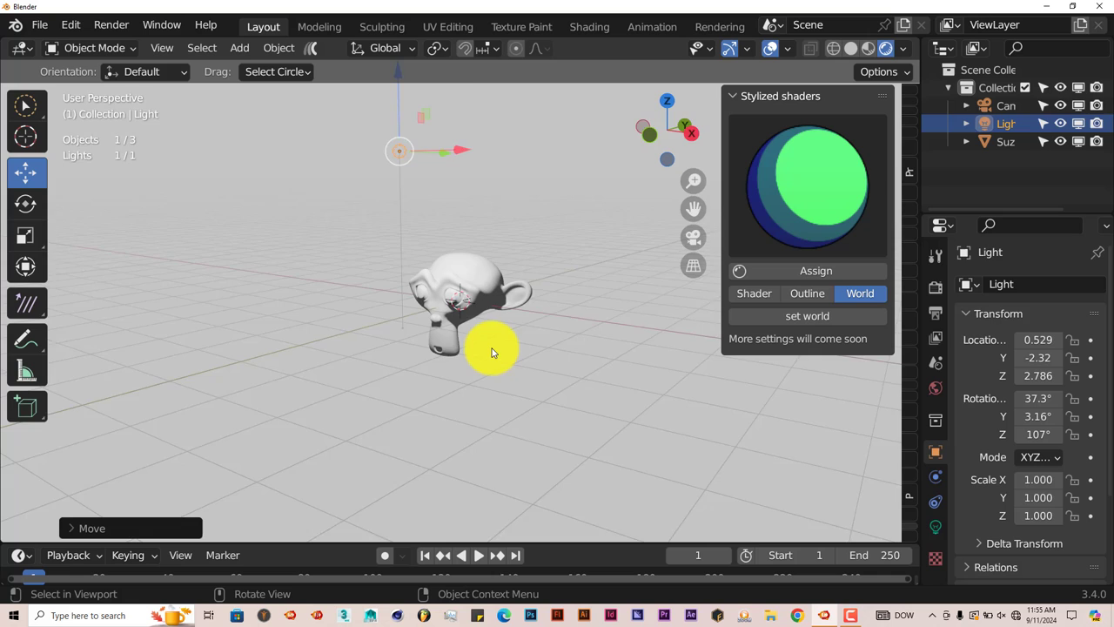
pyautogui.press('KP_1')
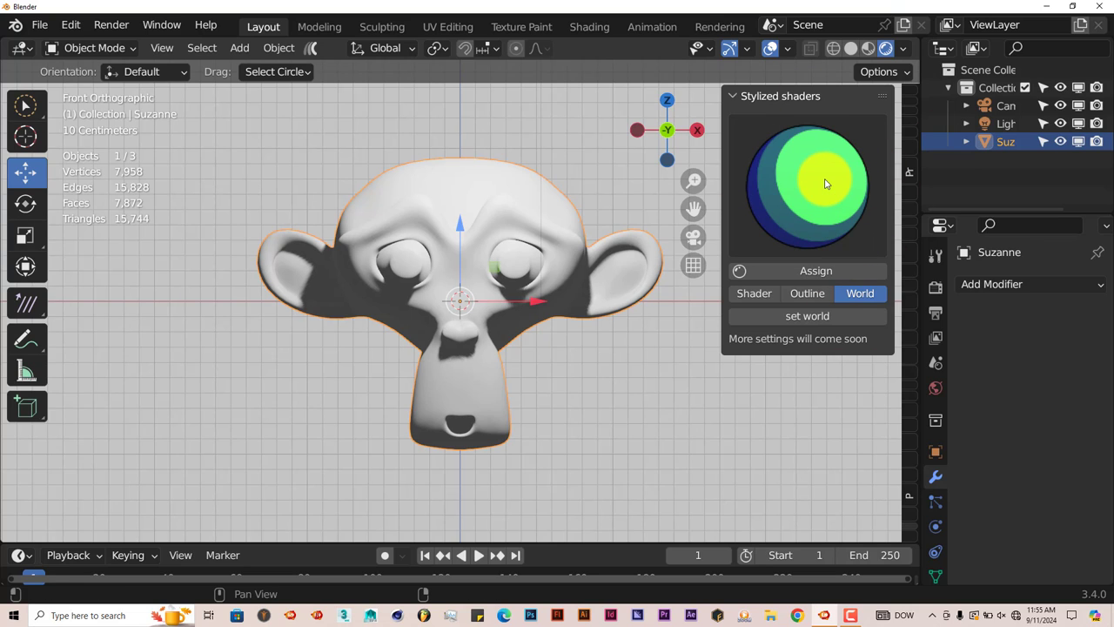
# Browse the stylized shader preset gallery toward the advance toon preset for Suzanne
pyautogui.click(806, 182)
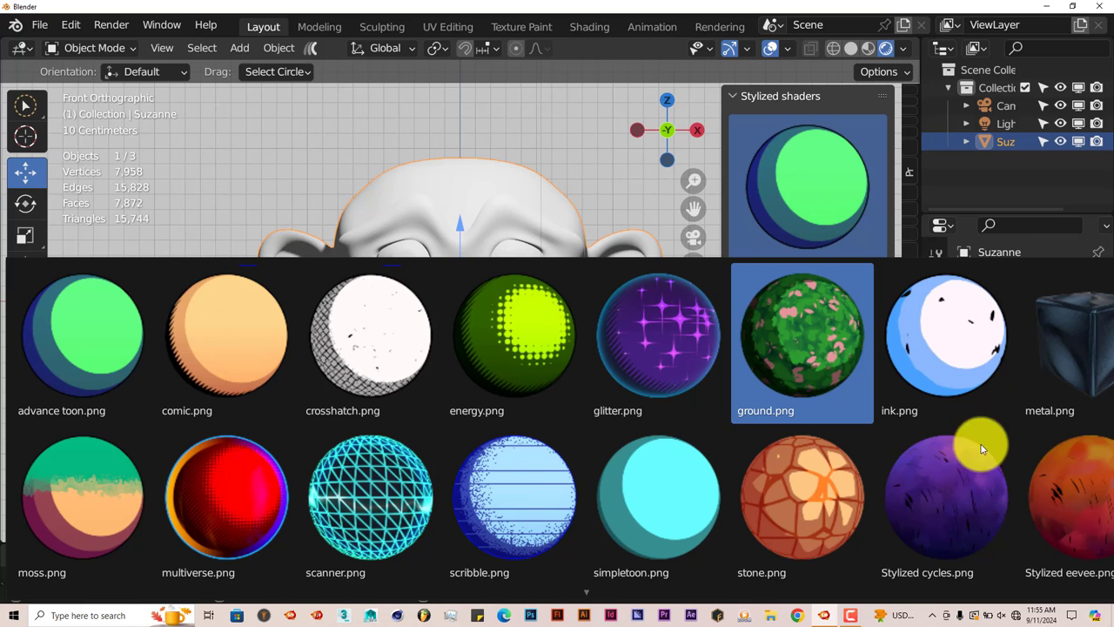
pyautogui.click(926, 338)
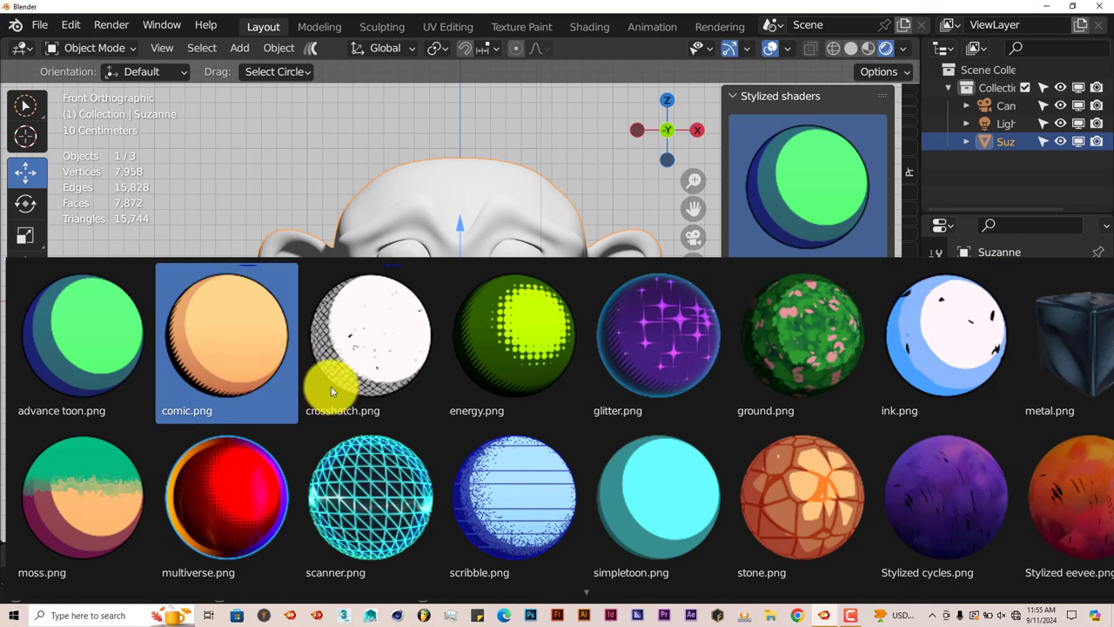
pyautogui.click(513, 335)
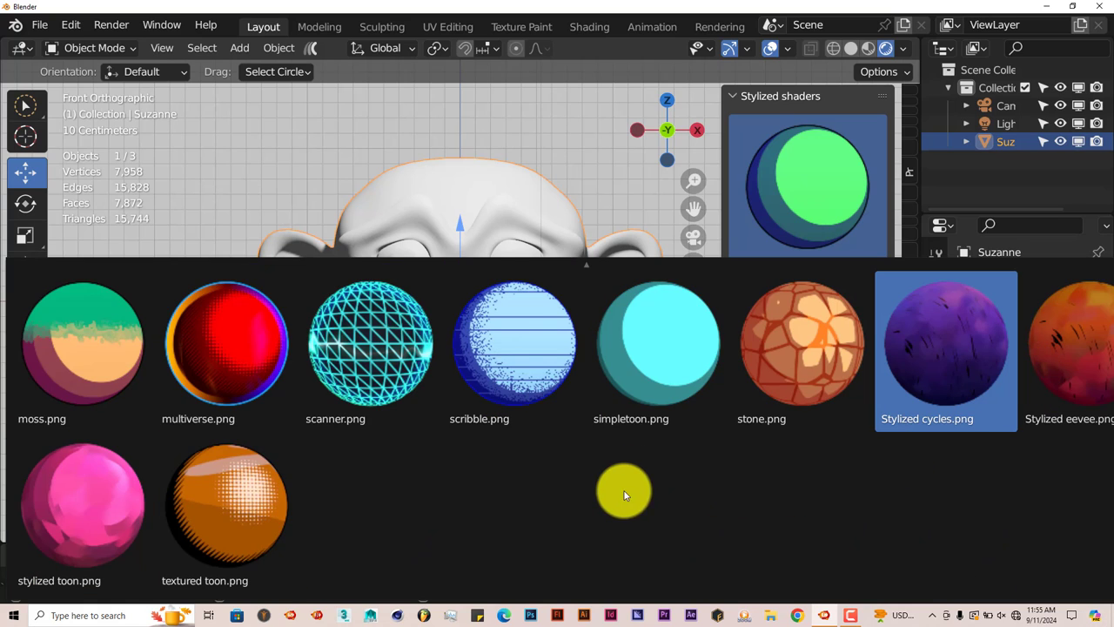
pyautogui.moveTo(820, 437)
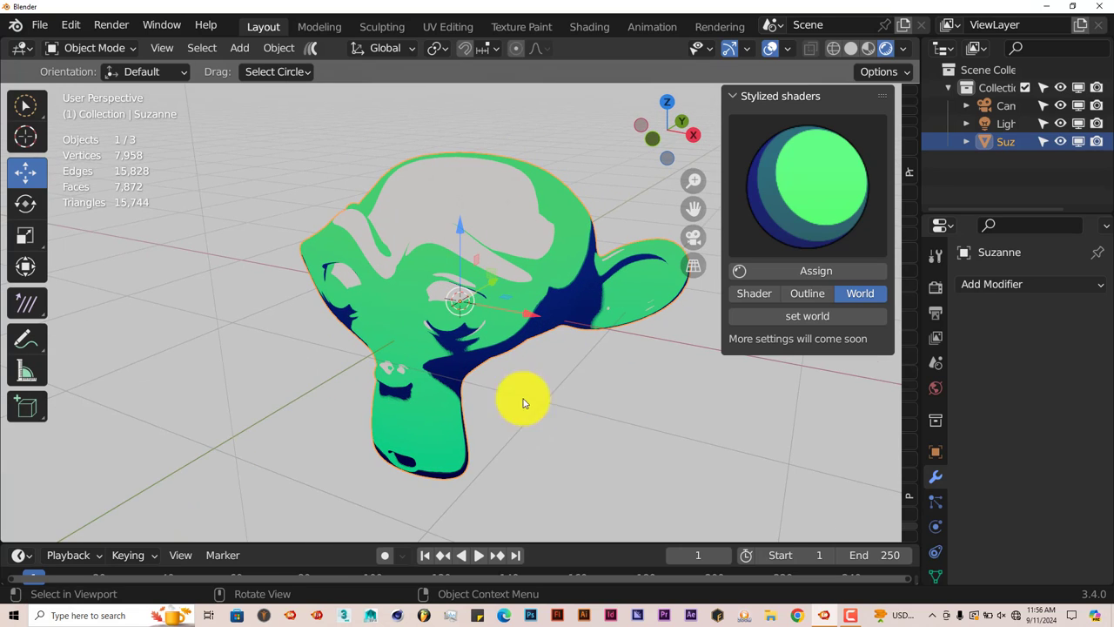
pyautogui.moveTo(835, 405)
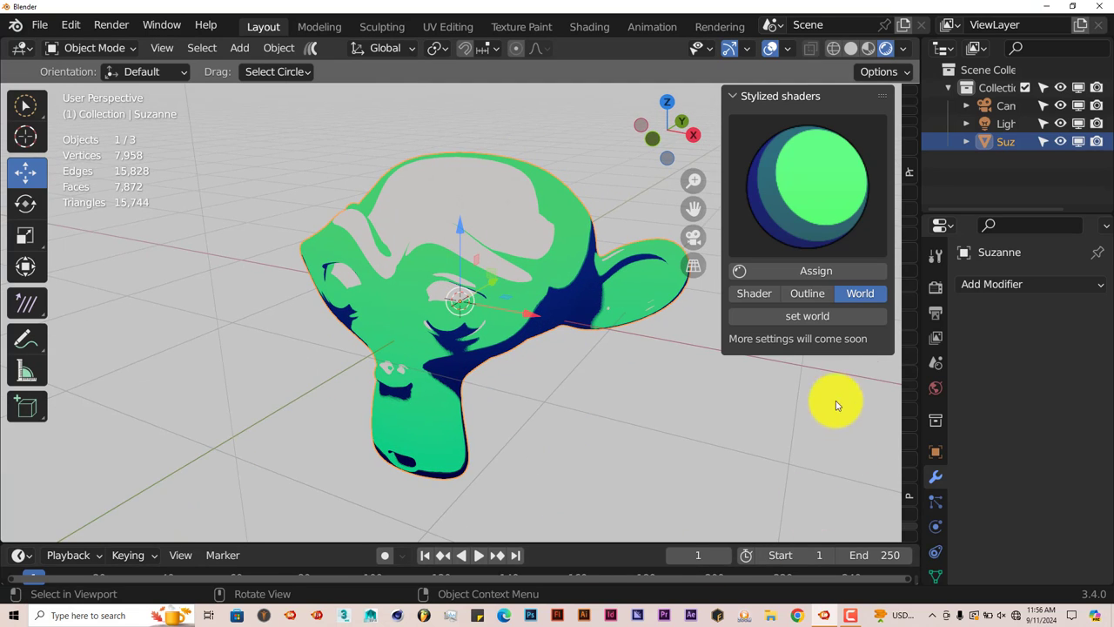
# Give Suzanne a black outline with thickness -0.04 m and bring up its colour chooser
pyautogui.click(806, 293)
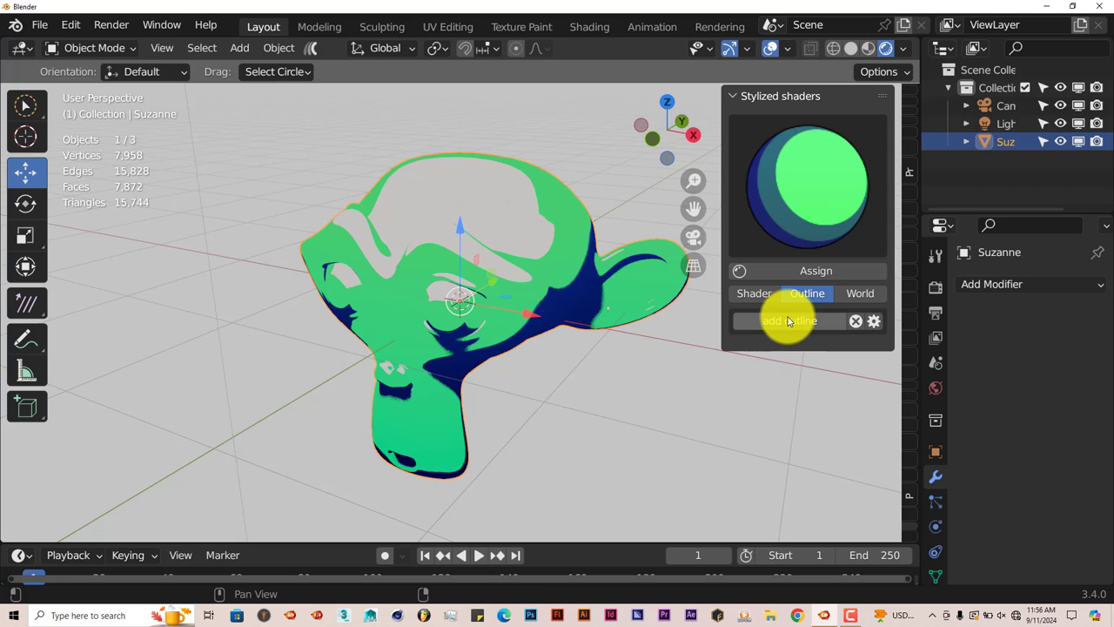
pyautogui.click(789, 320)
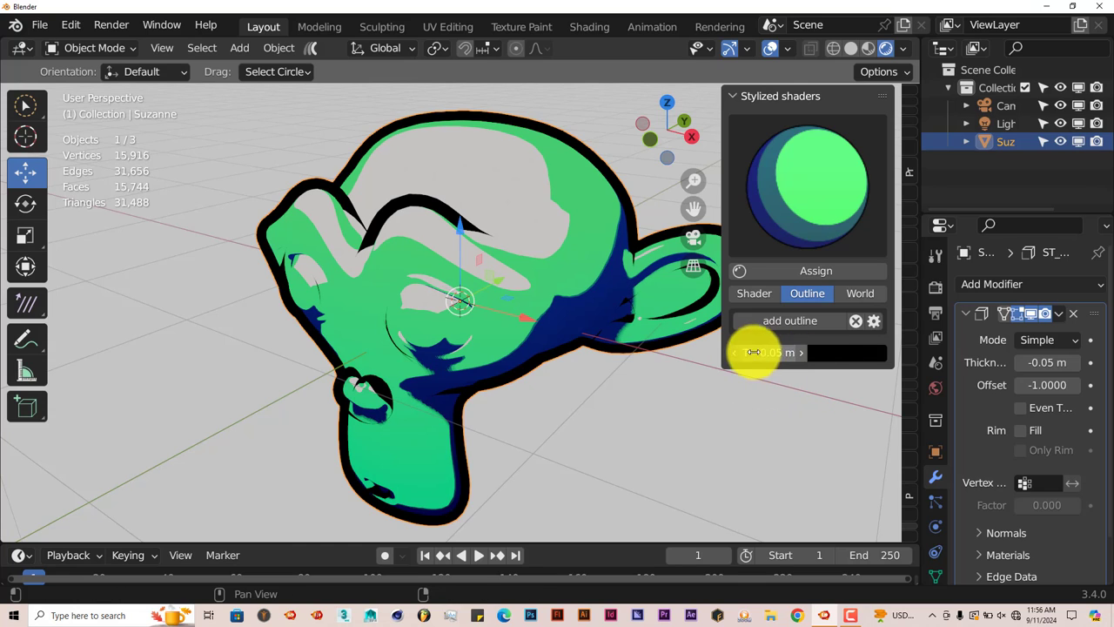
pyautogui.moveTo(766, 352); pyautogui.dragTo(801, 357)
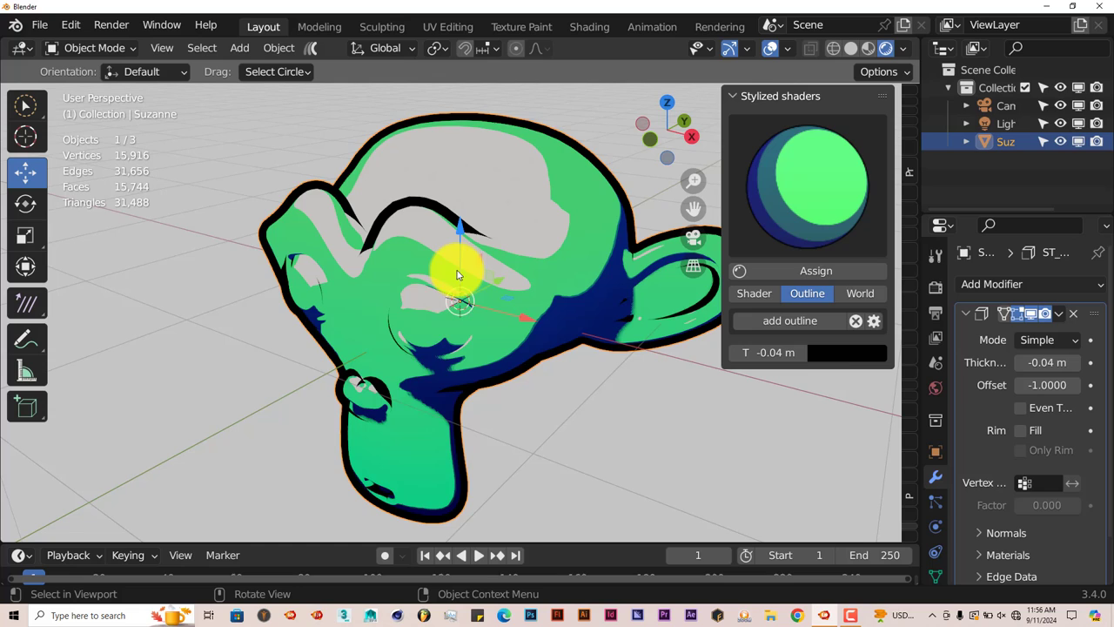
pyautogui.click(841, 352)
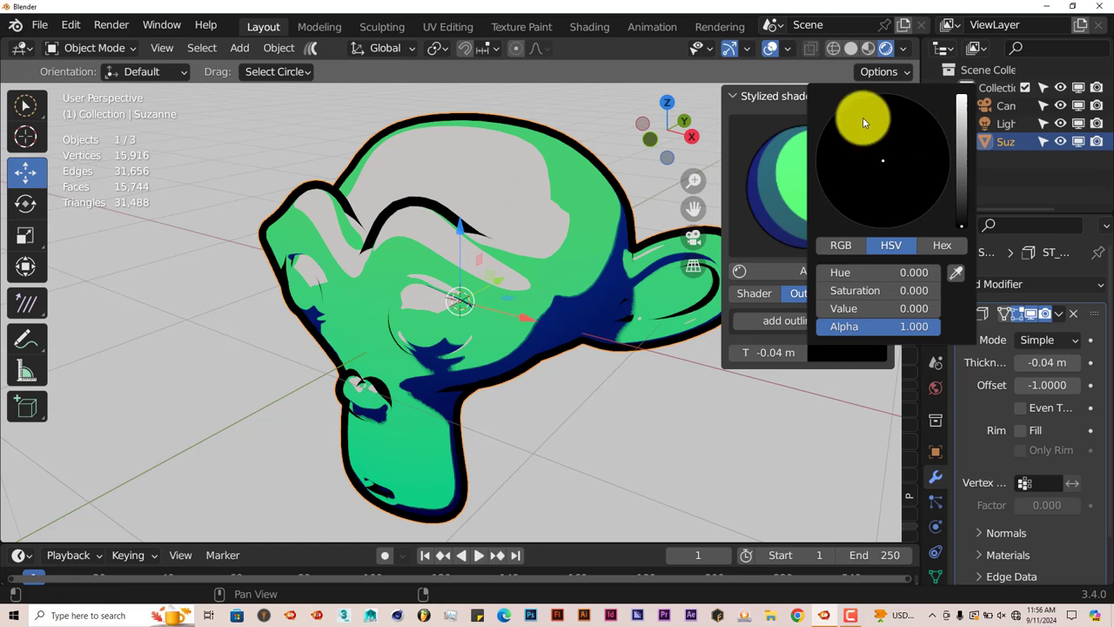
# Set the outline colour to a vivid red on the HSV wheel and value slider
pyautogui.moveTo(863, 122); pyautogui.dragTo(931, 226)
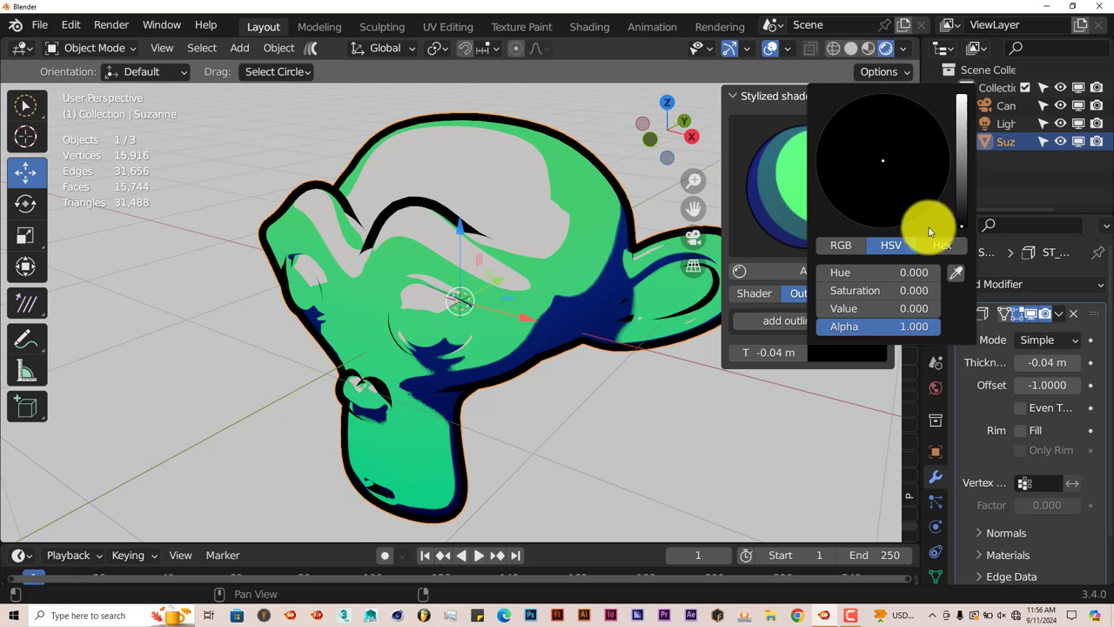
pyautogui.moveTo(961, 225); pyautogui.dragTo(962, 113)
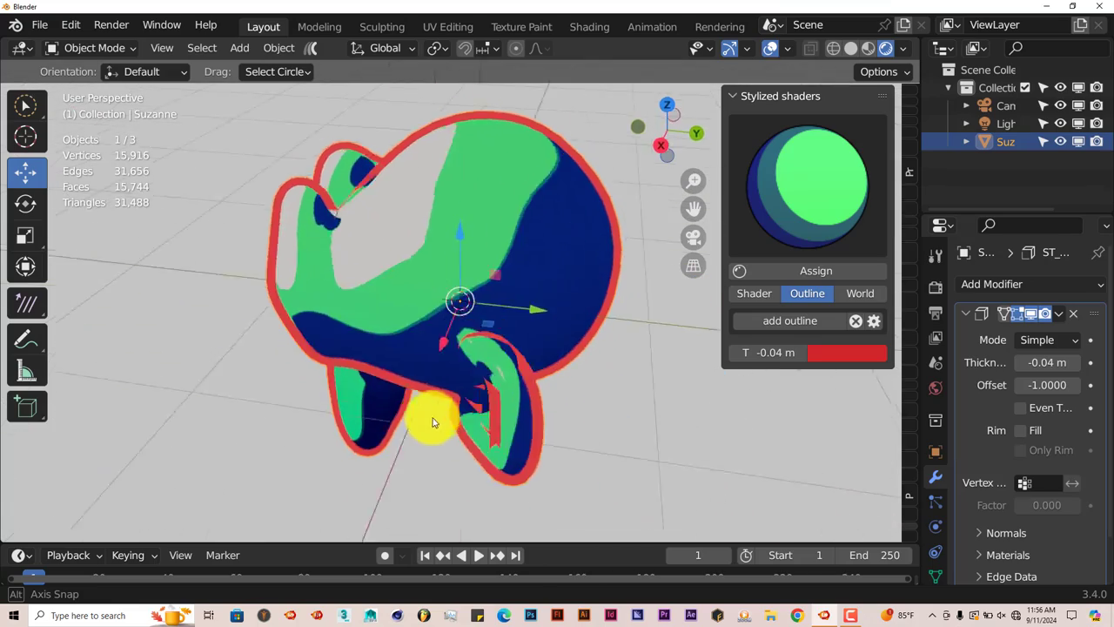
# Orbit around Suzanne to check the red outline, then return to the Shader options
pyautogui.moveTo(435, 422); pyautogui.dragTo(609, 460)
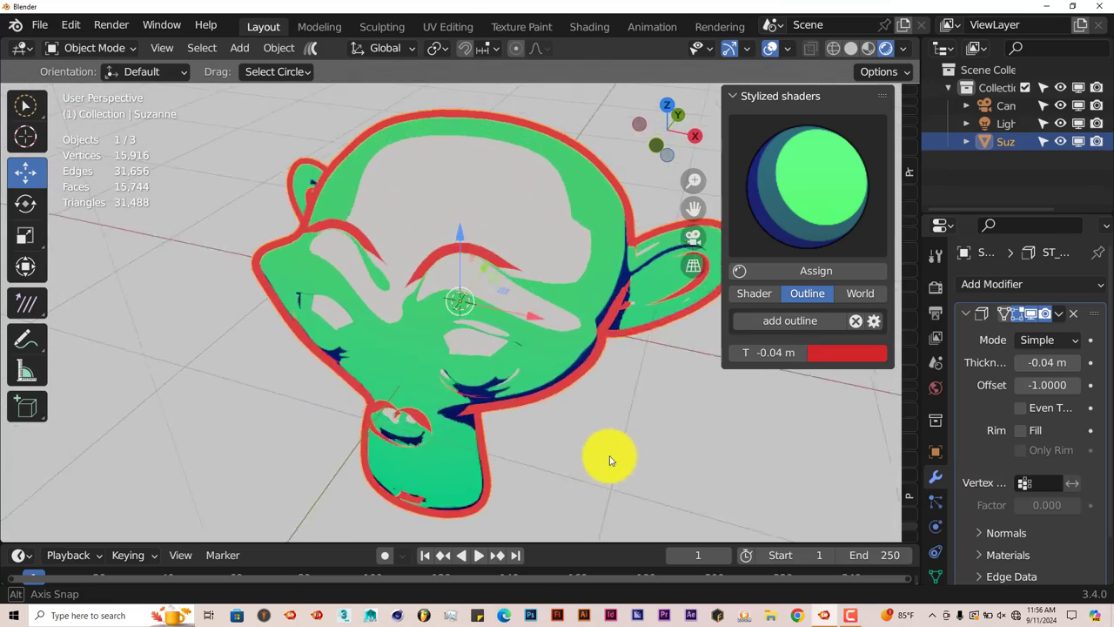
pyautogui.moveTo(609, 459); pyautogui.dragTo(633, 402)
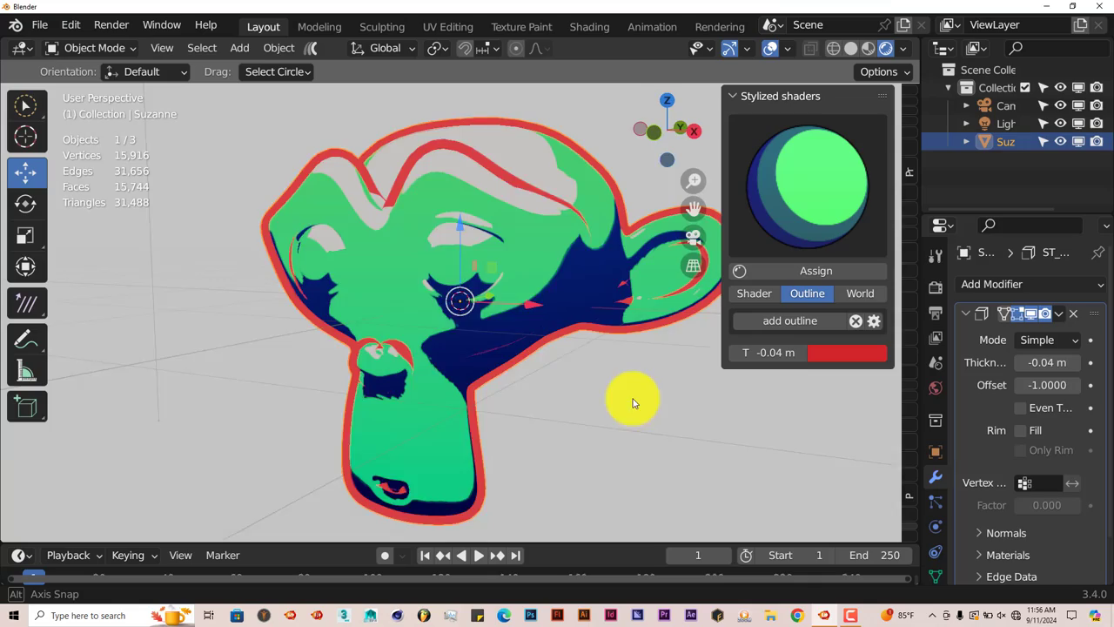
pyautogui.moveTo(635, 403); pyautogui.dragTo(461, 289)
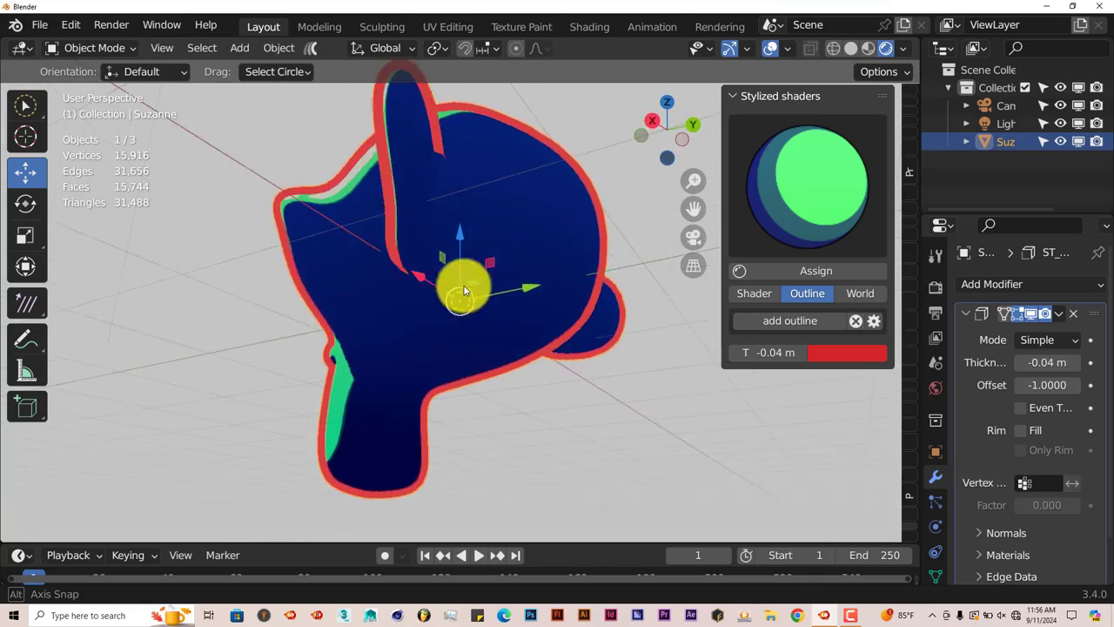
pyautogui.moveTo(470, 296); pyautogui.dragTo(627, 417)
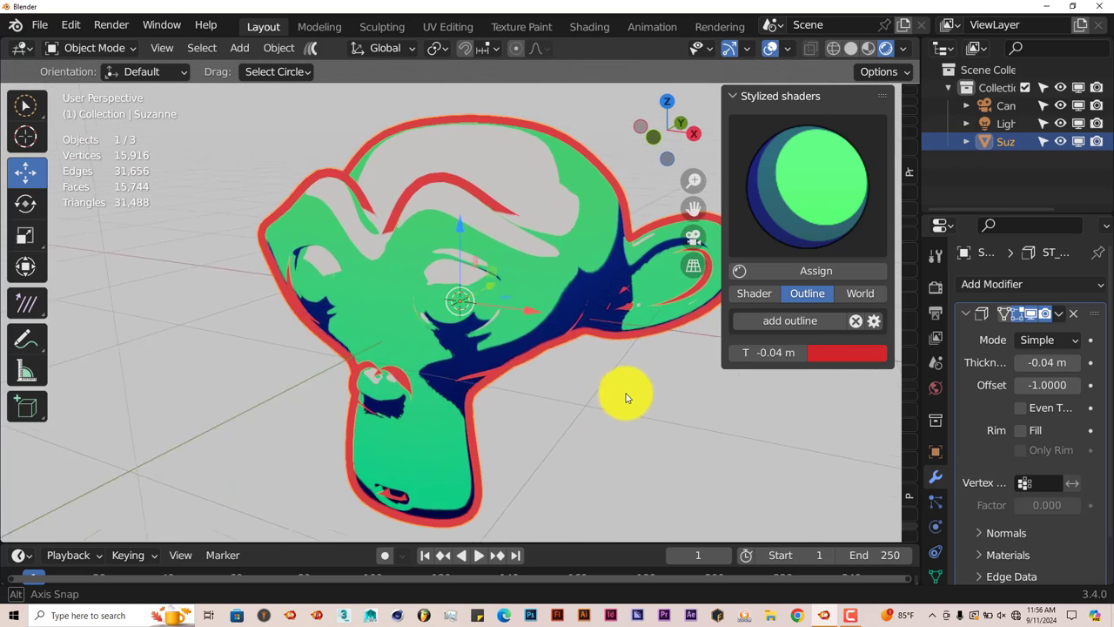
pyautogui.moveTo(627, 397); pyautogui.dragTo(422, 231)
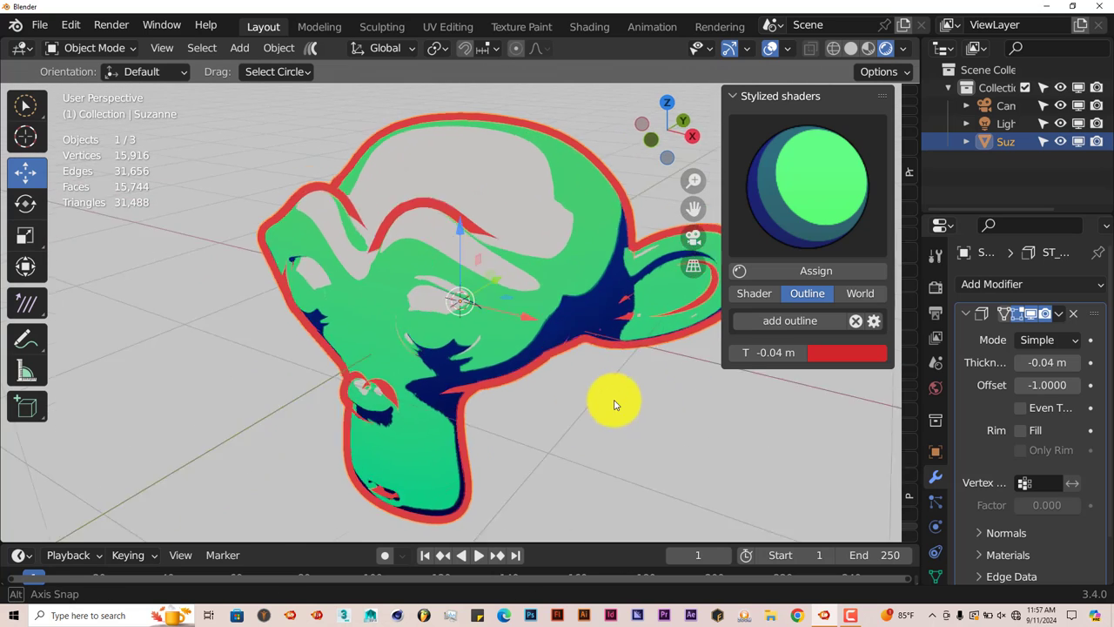
pyautogui.moveTo(614, 405); pyautogui.dragTo(818, 499)
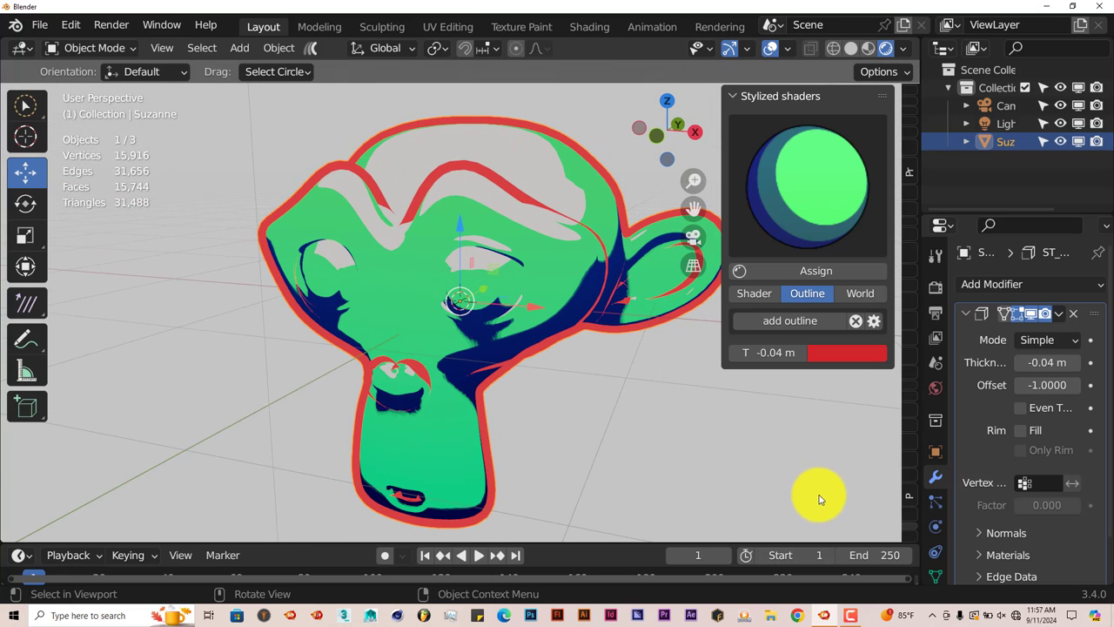
pyautogui.click(753, 294)
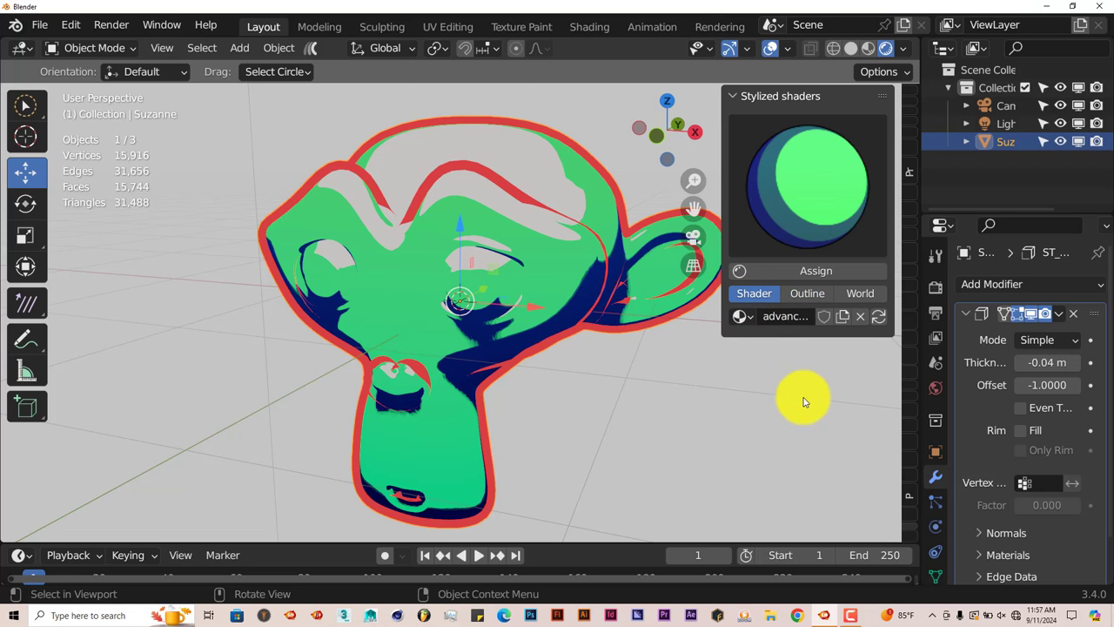
# Try the red multiverse shader on Suzanne, then scroll the gallery toward the metal preset
pyautogui.click(805, 182)
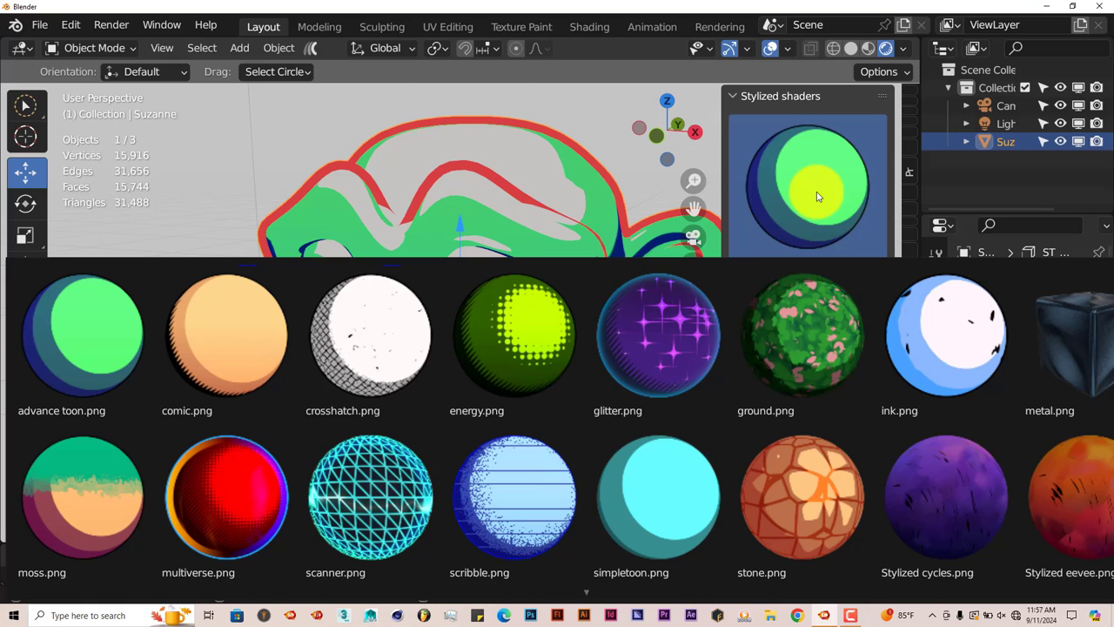
pyautogui.click(658, 496)
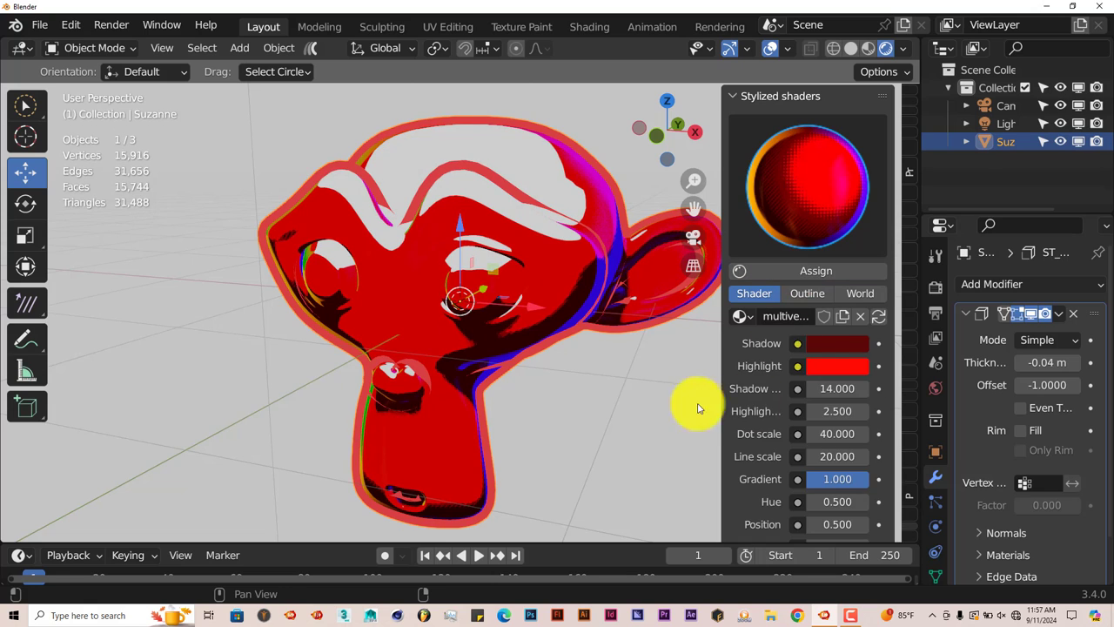
pyautogui.moveTo(696, 409); pyautogui.dragTo(470, 296)
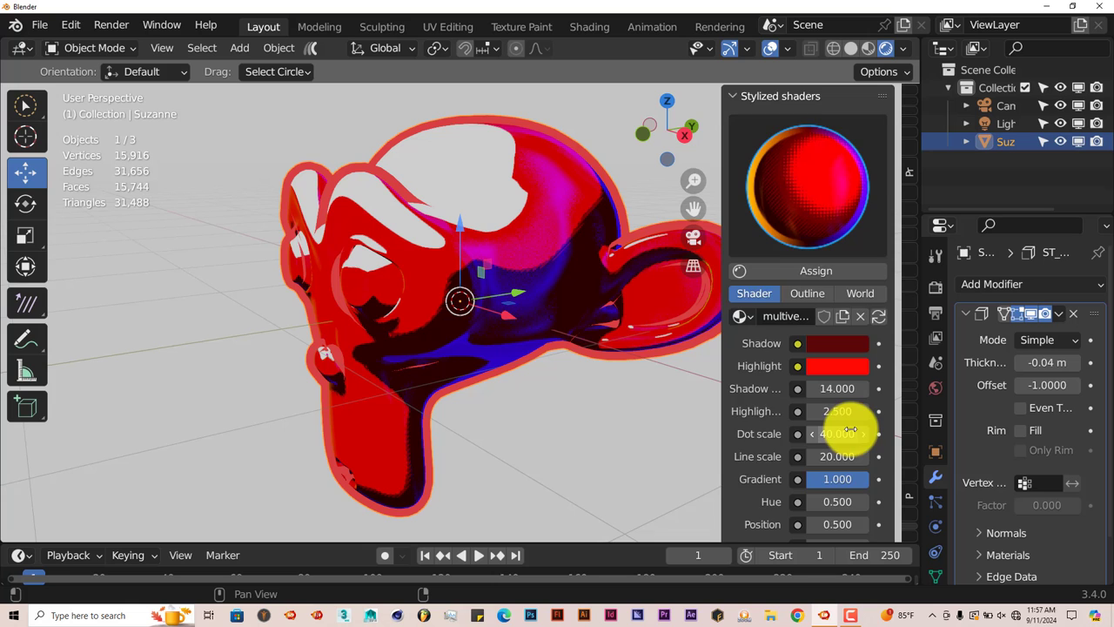
pyautogui.scroll(-3)
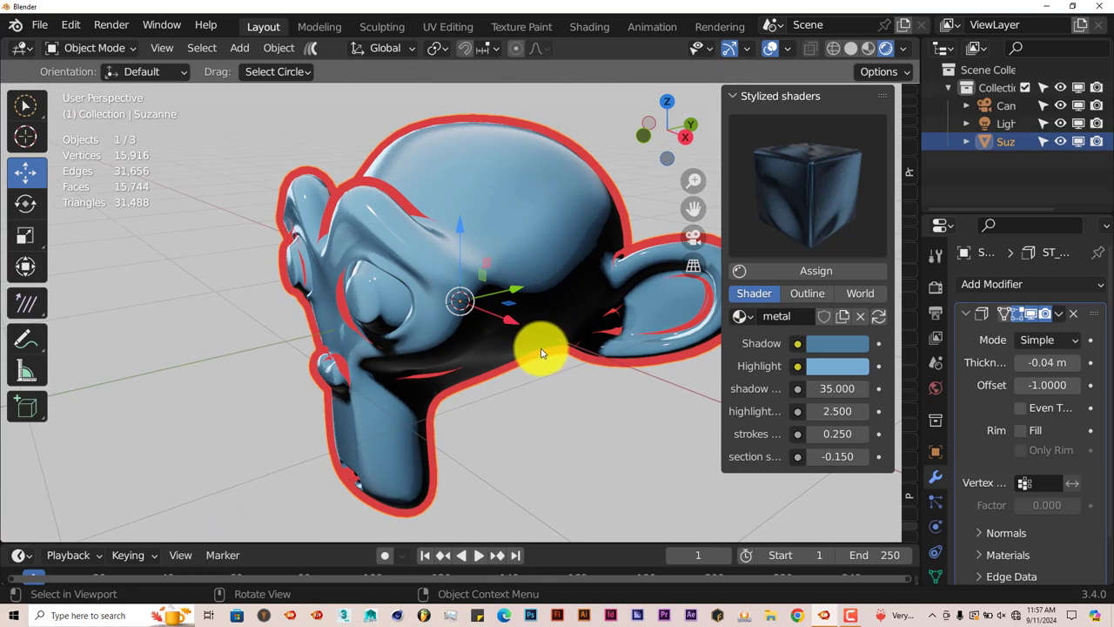
# Inspect the metal-shaded, red-outlined Suzanne from several angles, then reach for the File commands
pyautogui.moveTo(539, 353); pyautogui.dragTo(587, 339)
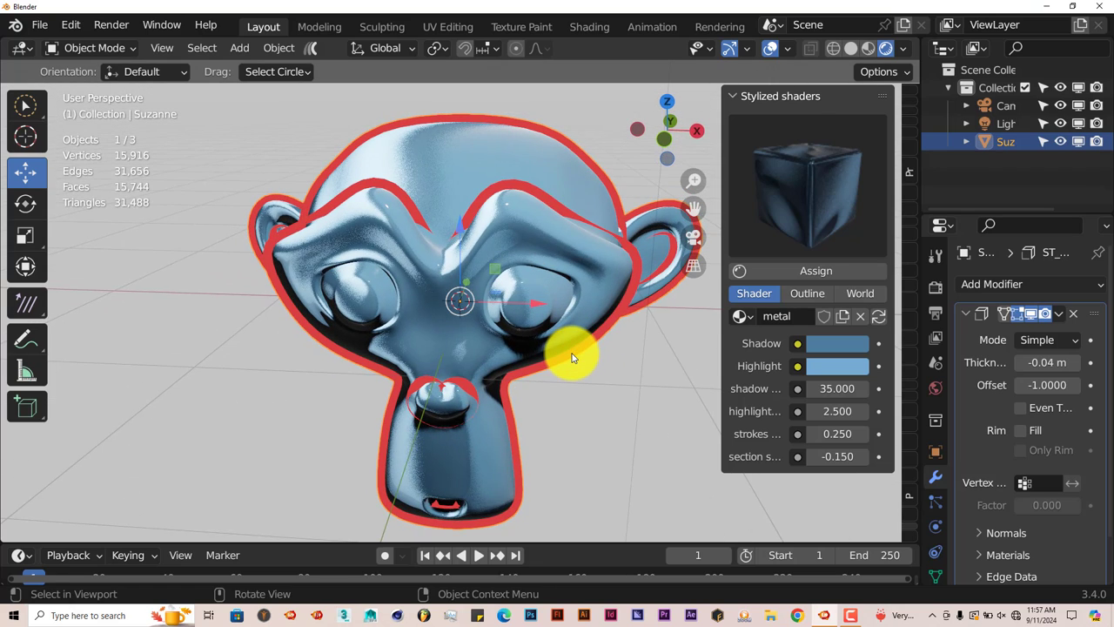
pyautogui.moveTo(572, 357); pyautogui.dragTo(548, 380)
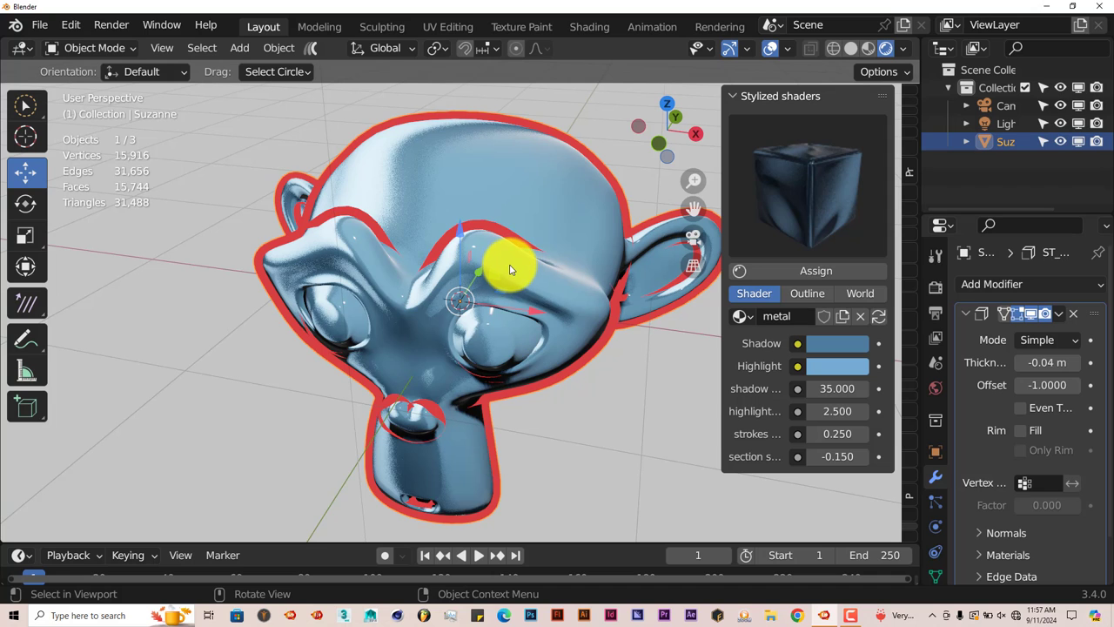
pyautogui.moveTo(509, 270); pyautogui.dragTo(535, 254)
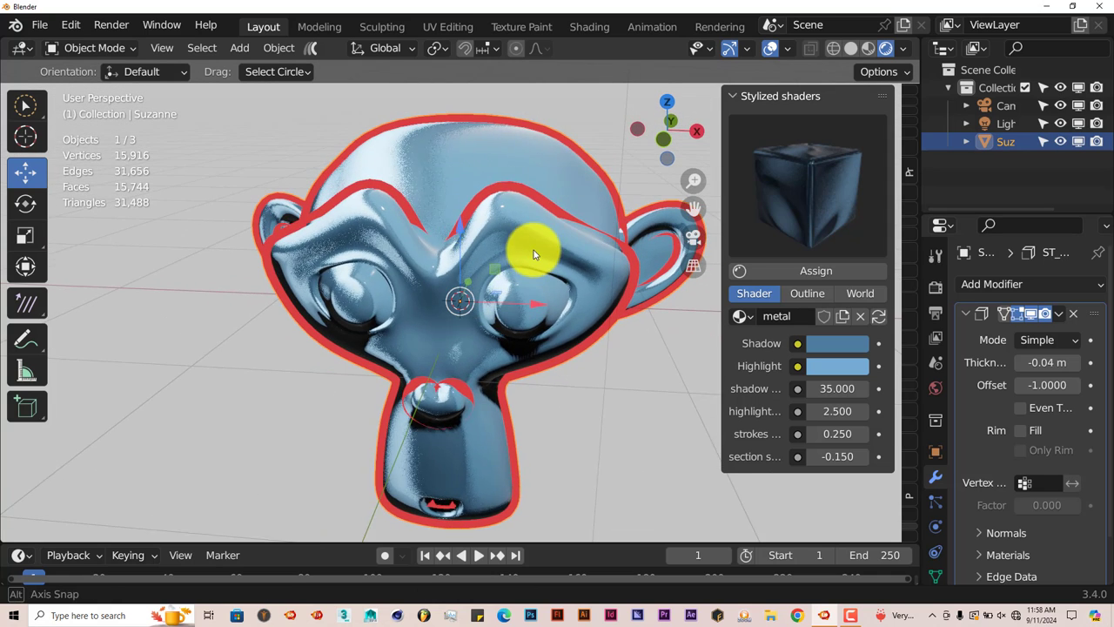
pyautogui.moveTo(536, 252); pyautogui.dragTo(556, 235)
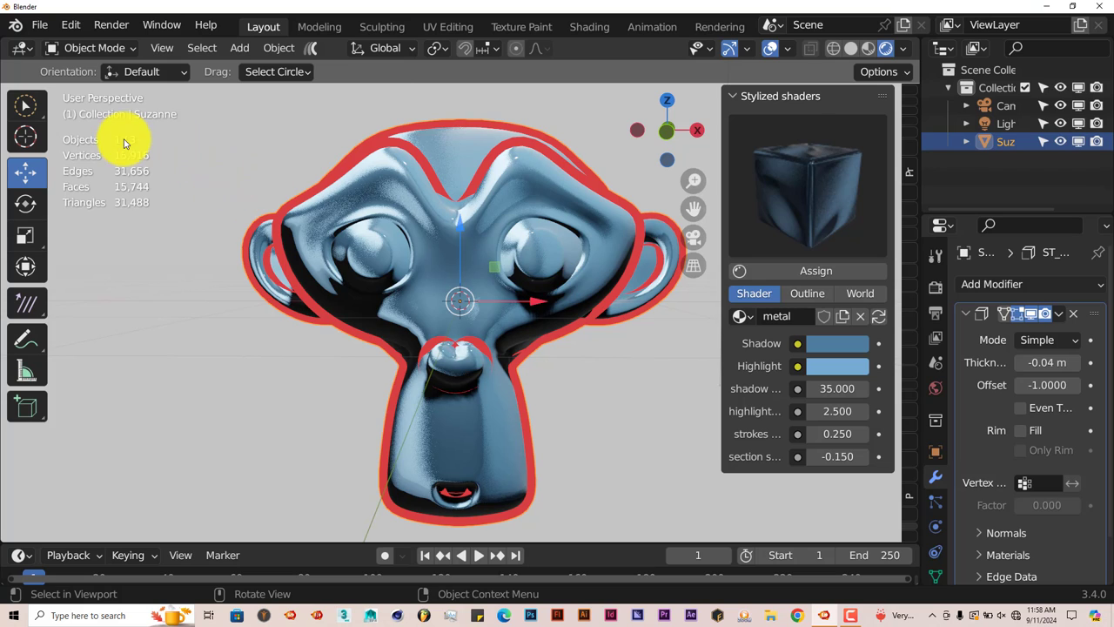
pyautogui.click(38, 24)
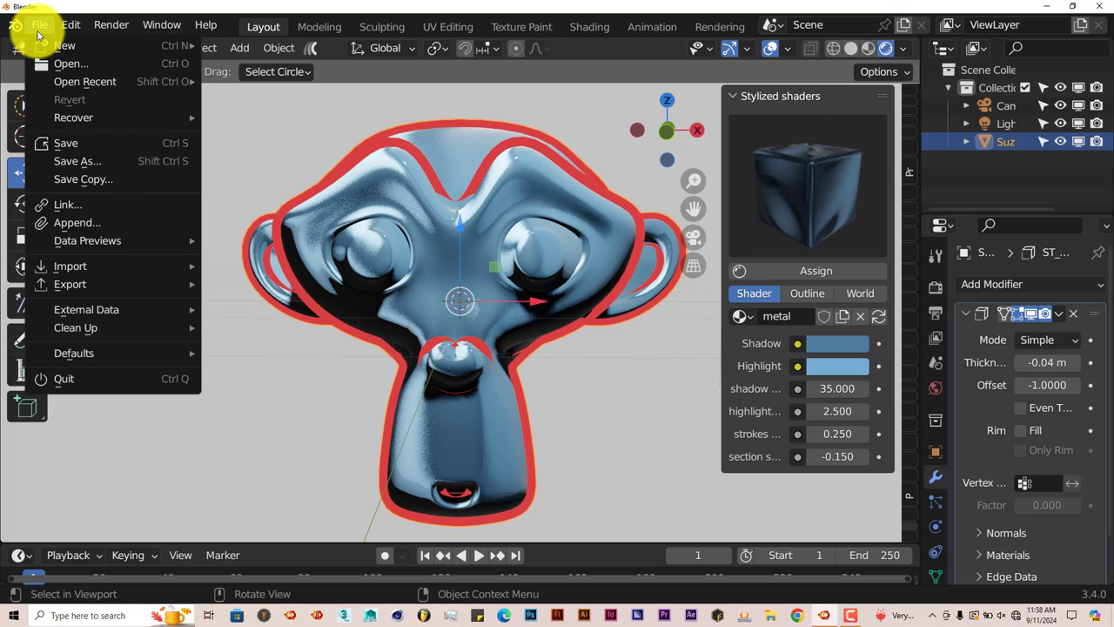
pyautogui.moveTo(65, 47)
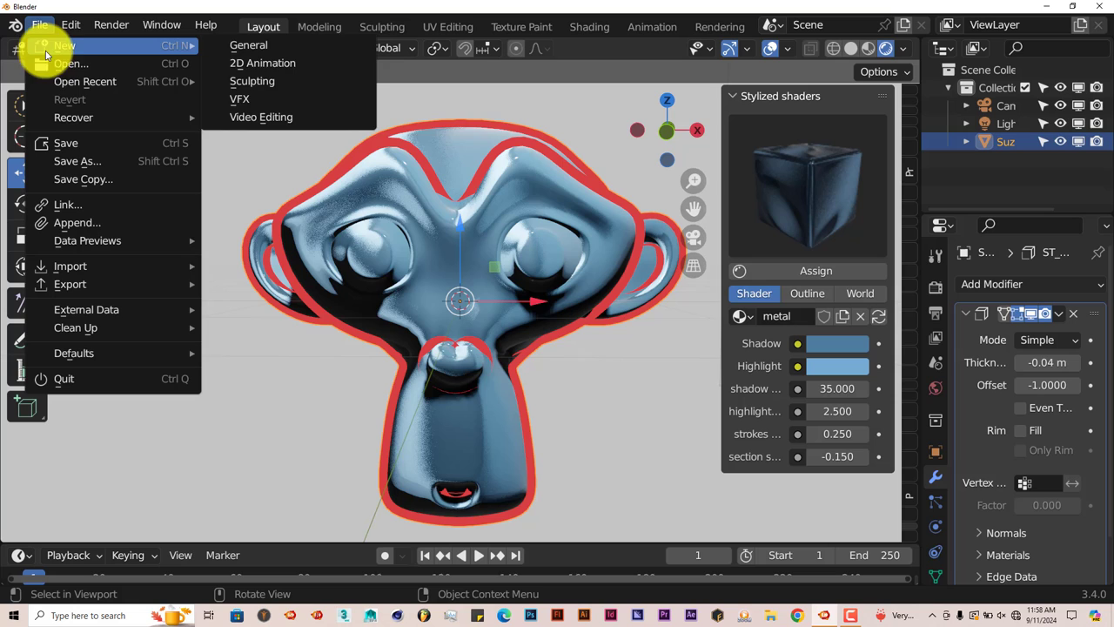
# Load man.blend from recent files, discarding the unsaved Suzanne scene
pyautogui.click(85, 81)
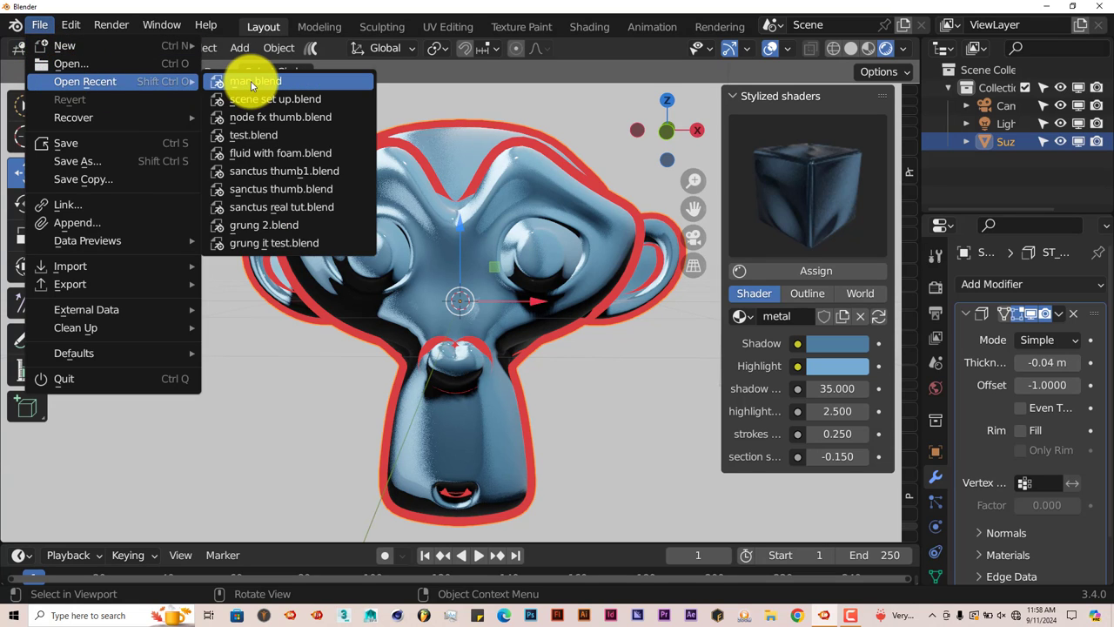
pyautogui.click(259, 81)
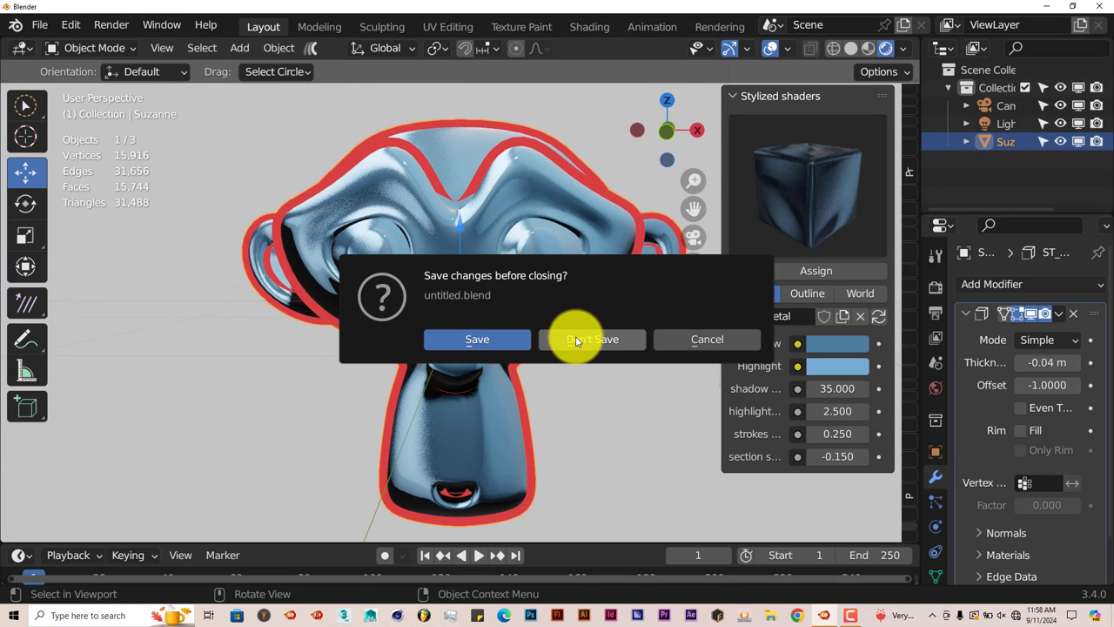
pyautogui.click(592, 340)
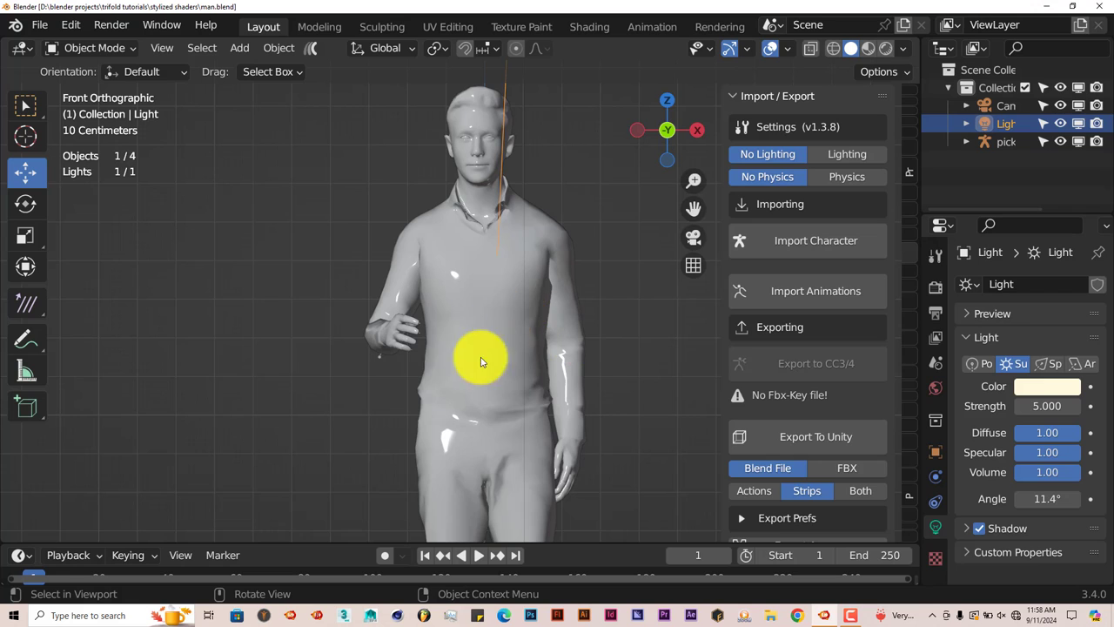
# Select the man mesh and show it in Rendered viewport shading with full textures
pyautogui.moveTo(483, 361); pyautogui.dragTo(553, 274)
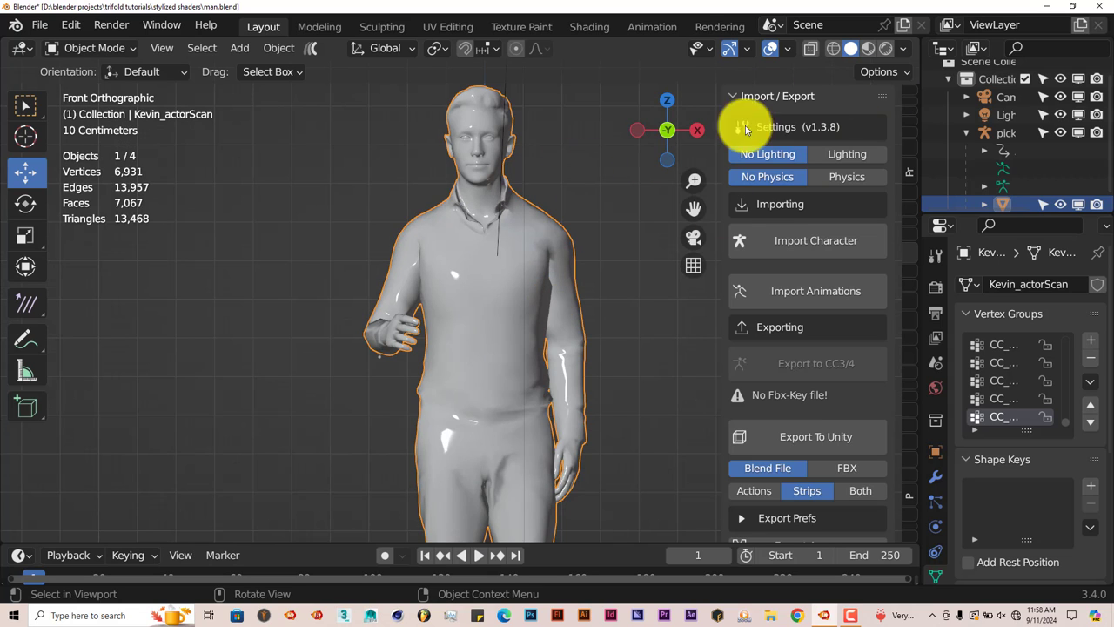
pyautogui.moveTo(887, 50)
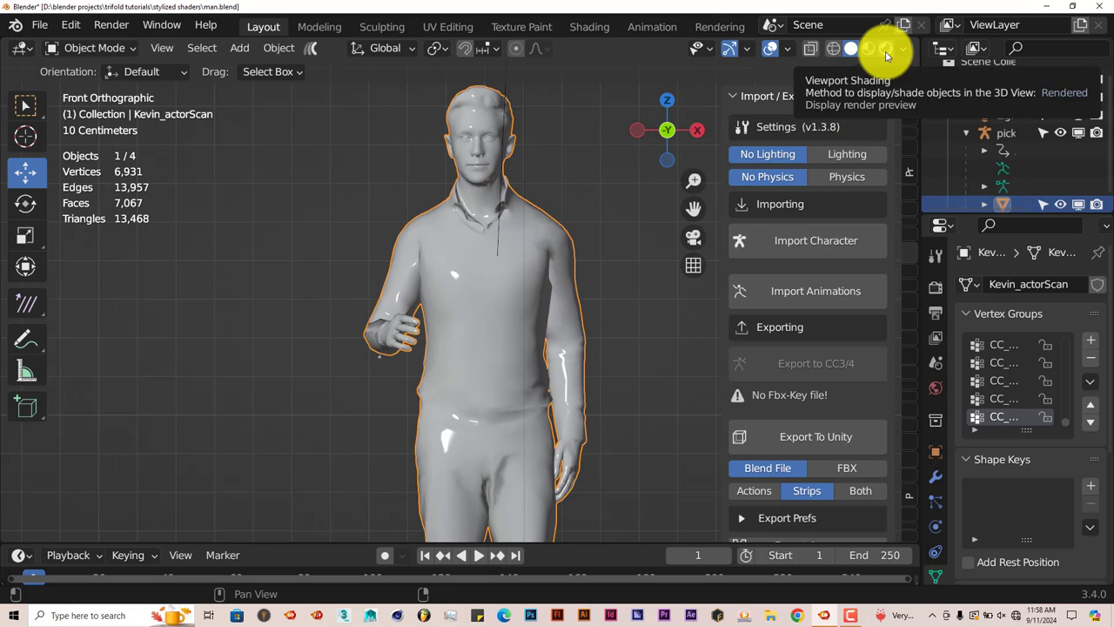
pyautogui.click(884, 49)
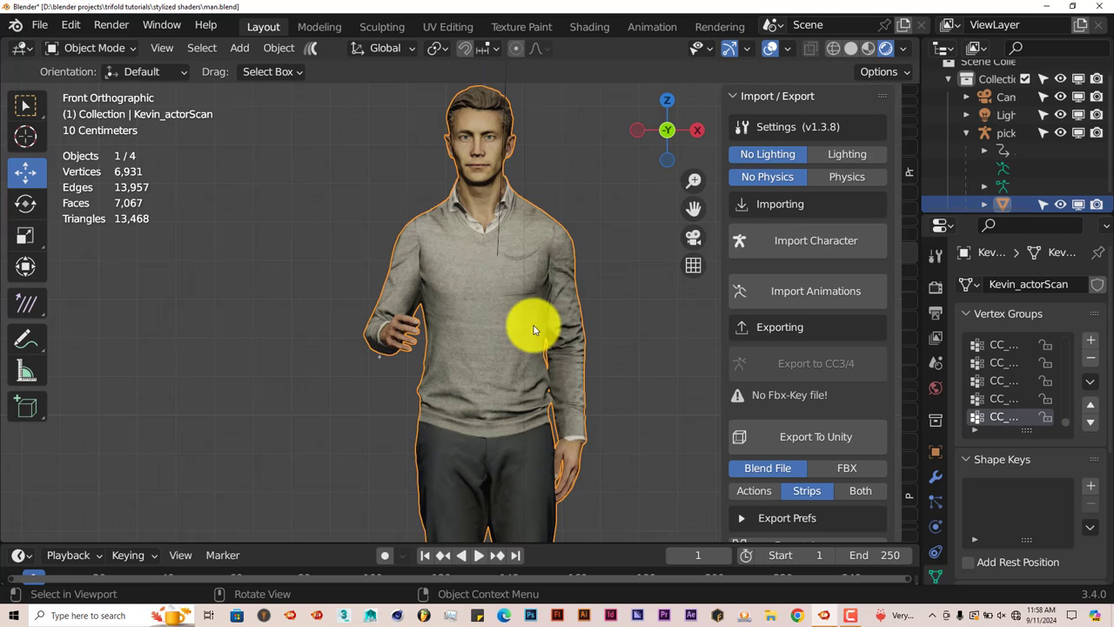
pyautogui.moveTo(493, 265)
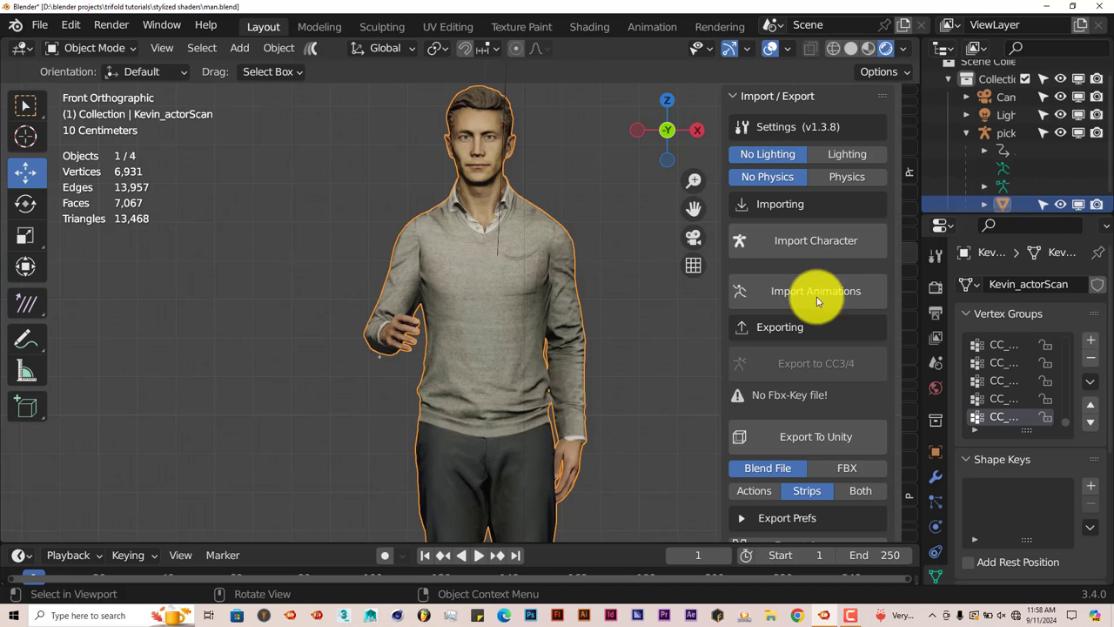
pyautogui.moveTo(537, 351)
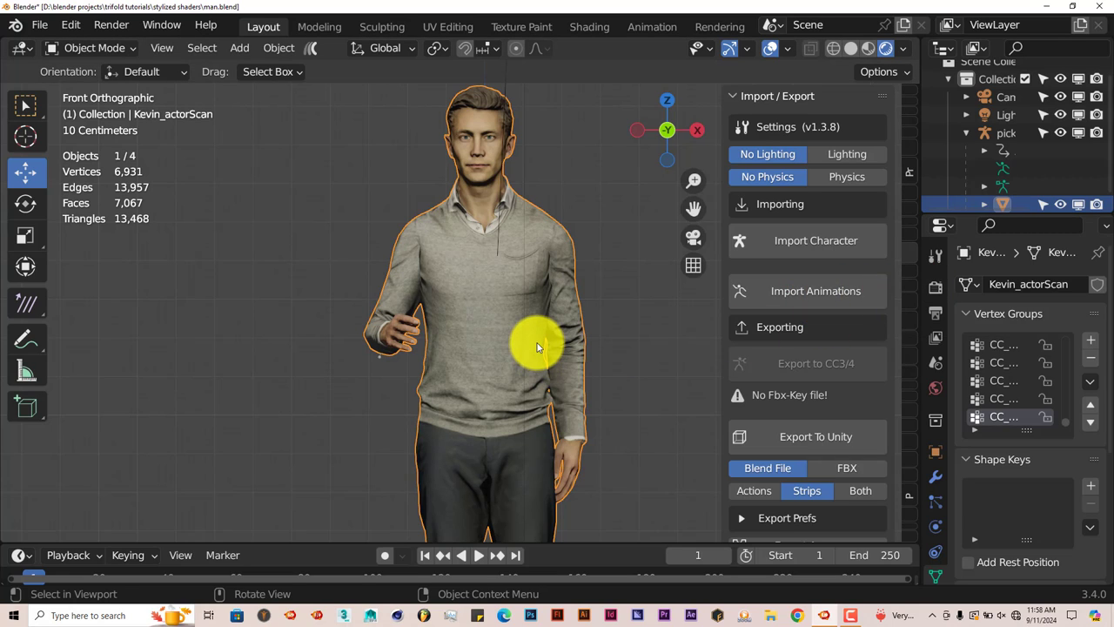
pyautogui.moveTo(481, 360)
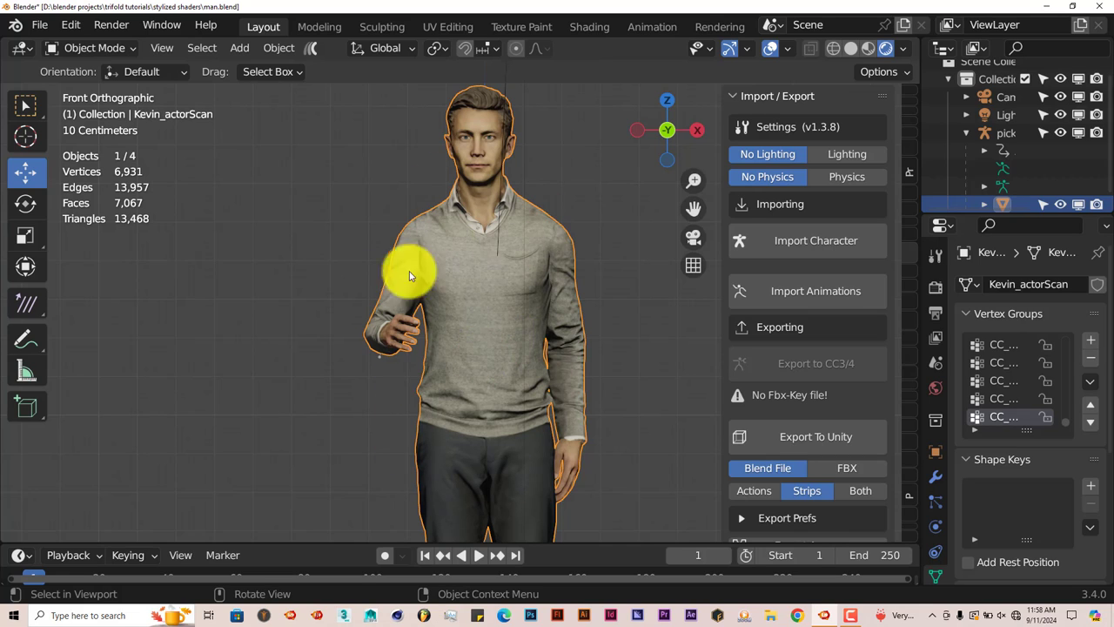
pyautogui.moveTo(422, 335)
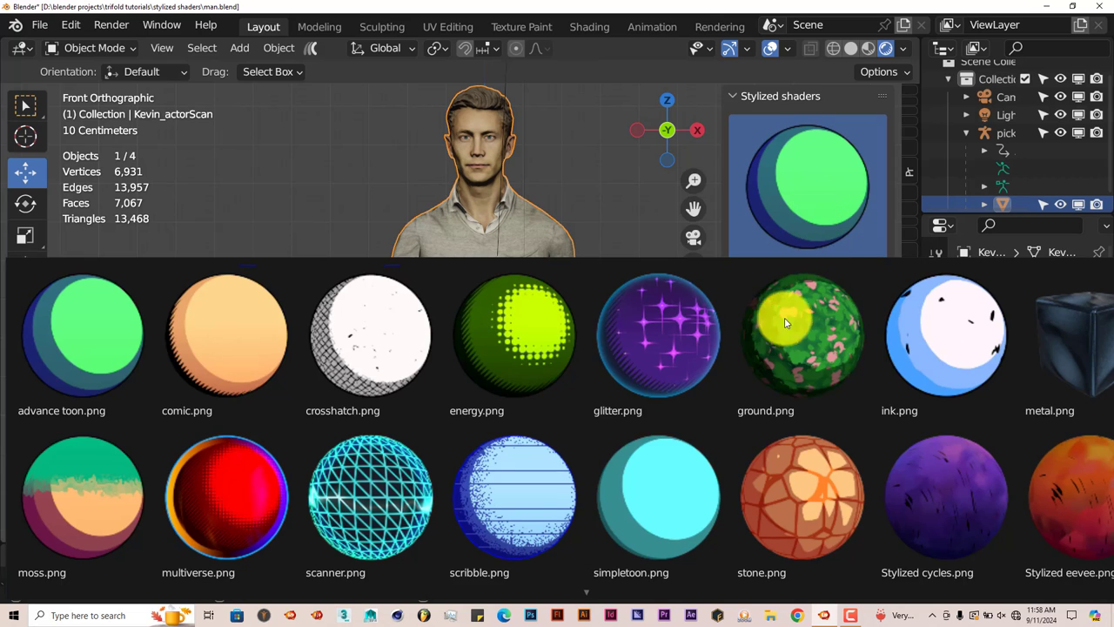
# Assign a stone shader to the man, then replace it with the comic.png stylized shader
pyautogui.click(802, 496)
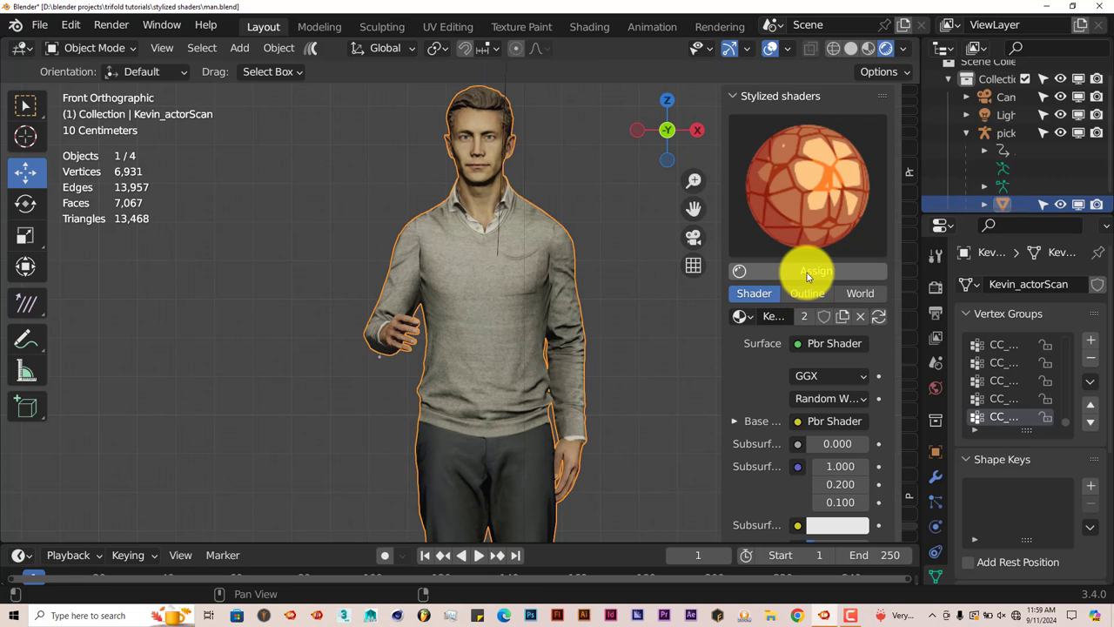
pyautogui.click(815, 271)
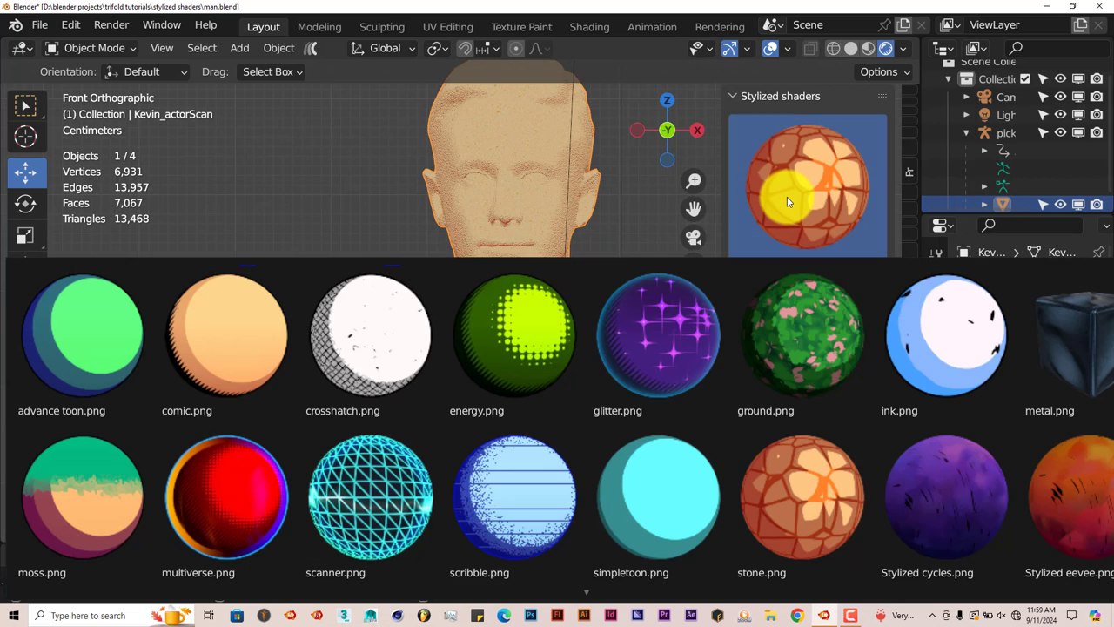
pyautogui.click(658, 339)
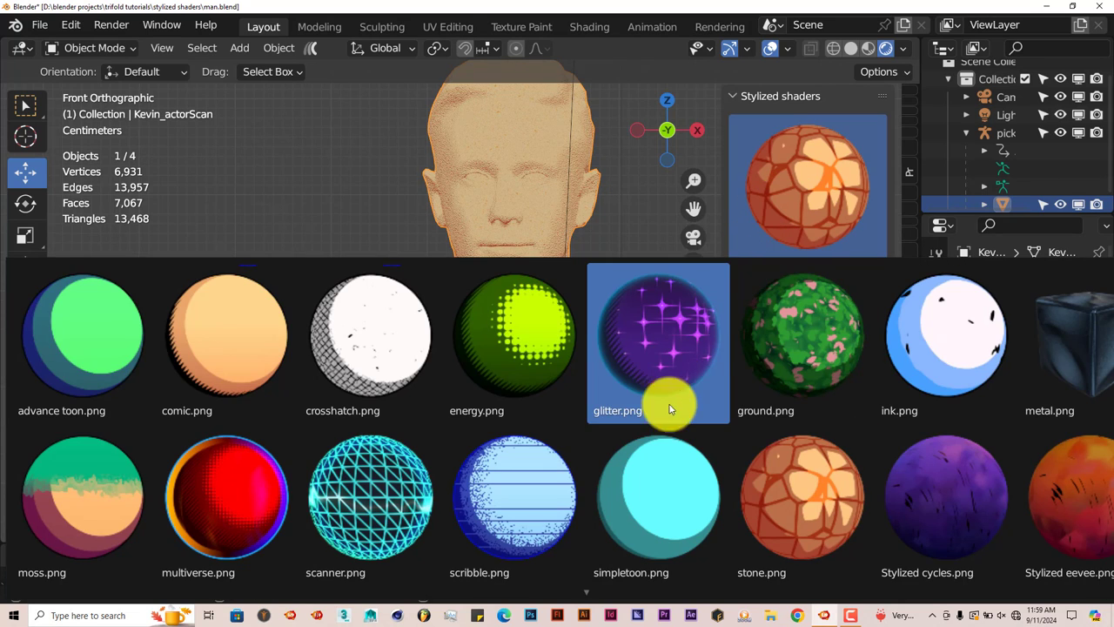
pyautogui.click(227, 335)
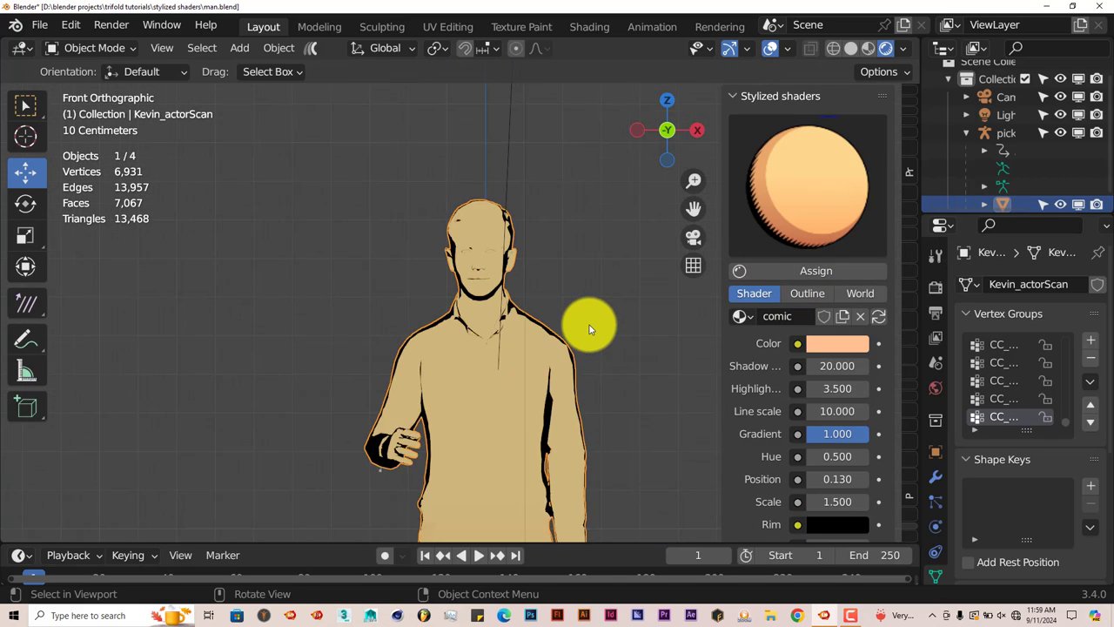
pyautogui.moveTo(590, 329); pyautogui.dragTo(557, 342)
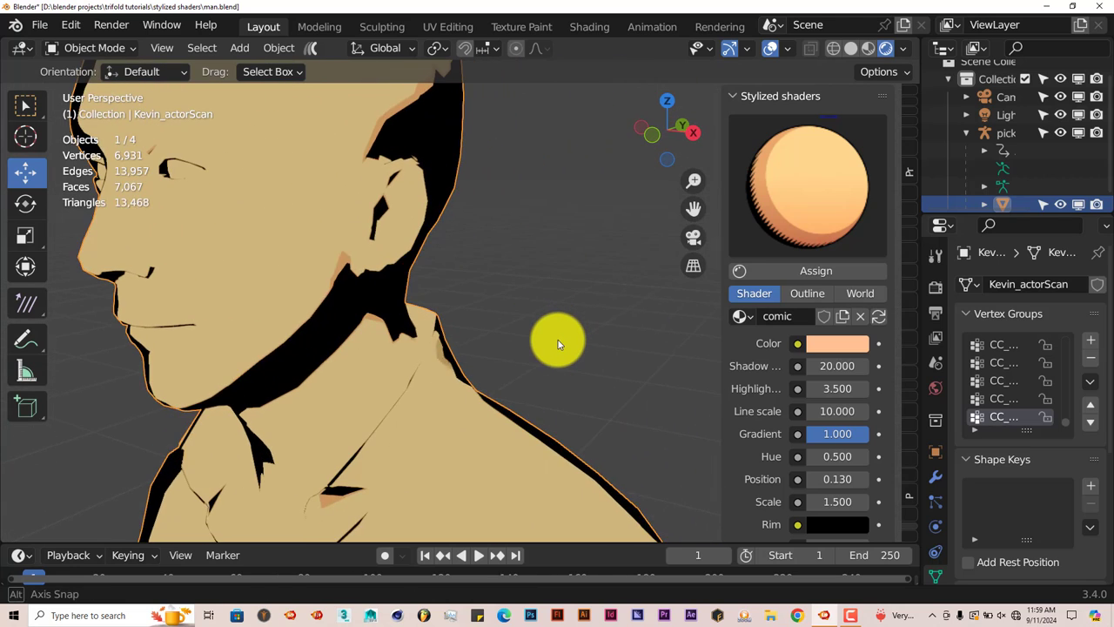
pyautogui.moveTo(557, 344); pyautogui.dragTo(492, 324)
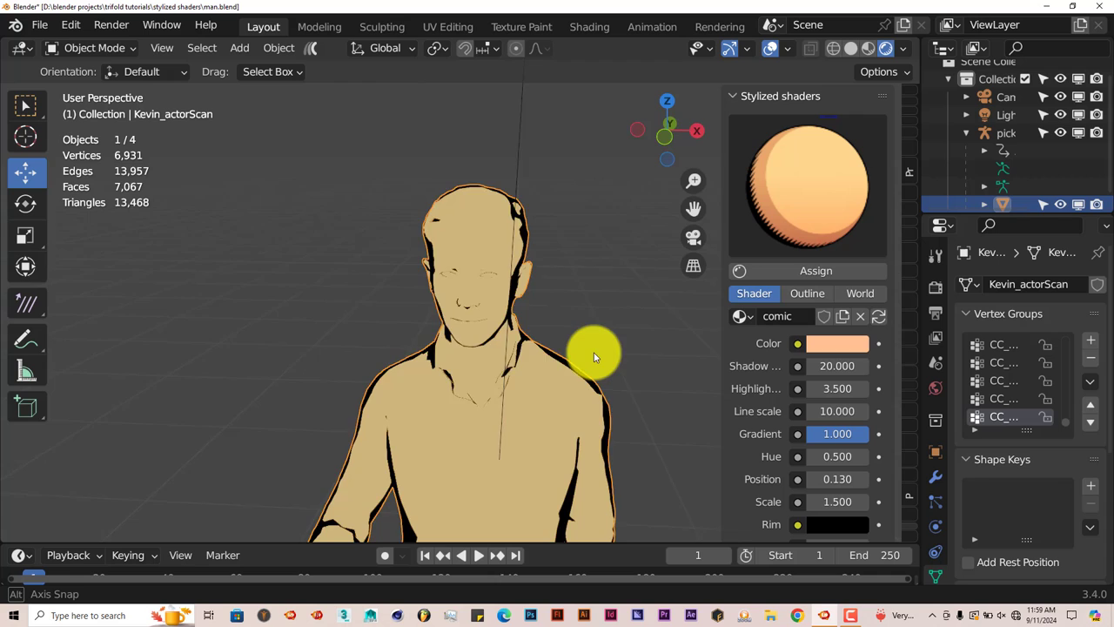
pyautogui.moveTo(596, 356); pyautogui.dragTo(509, 378)
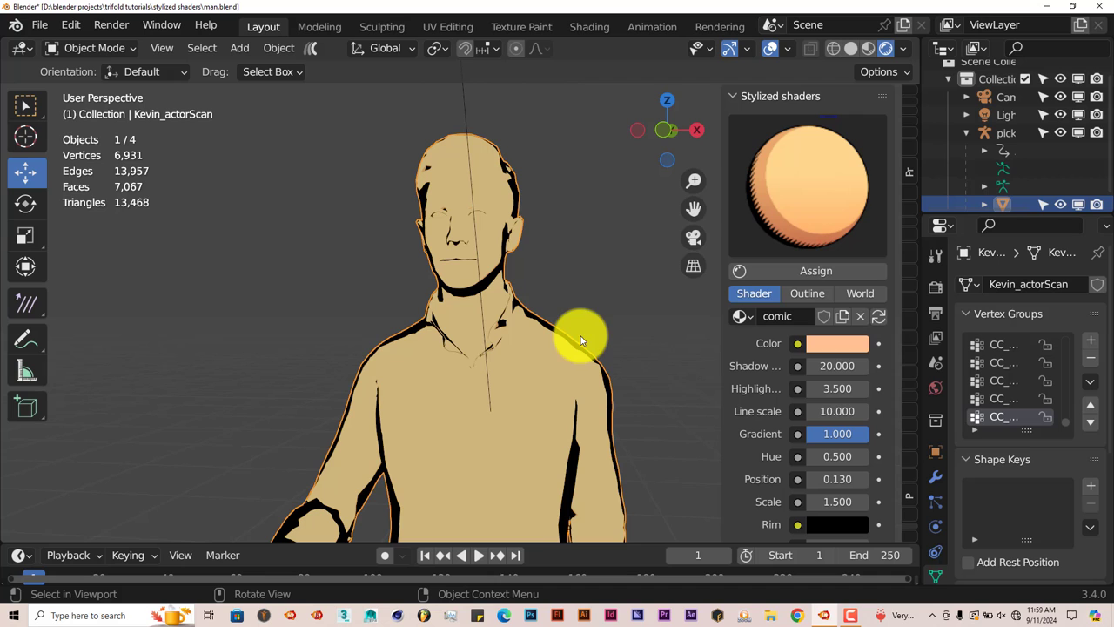
pyautogui.moveTo(628, 377)
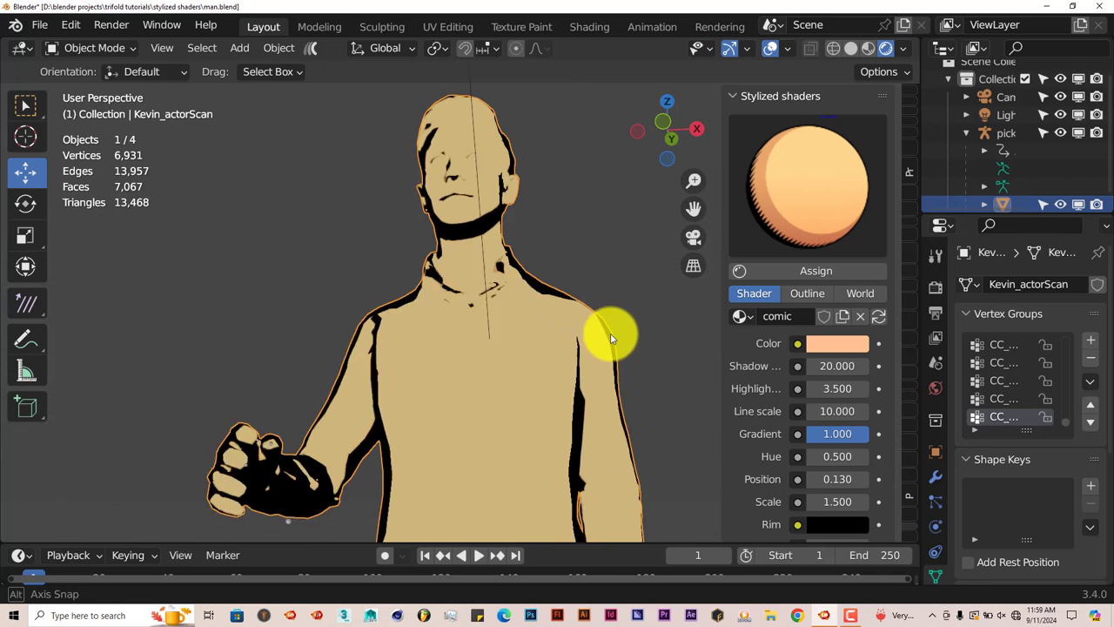
pyautogui.moveTo(610, 335); pyautogui.dragTo(592, 357)
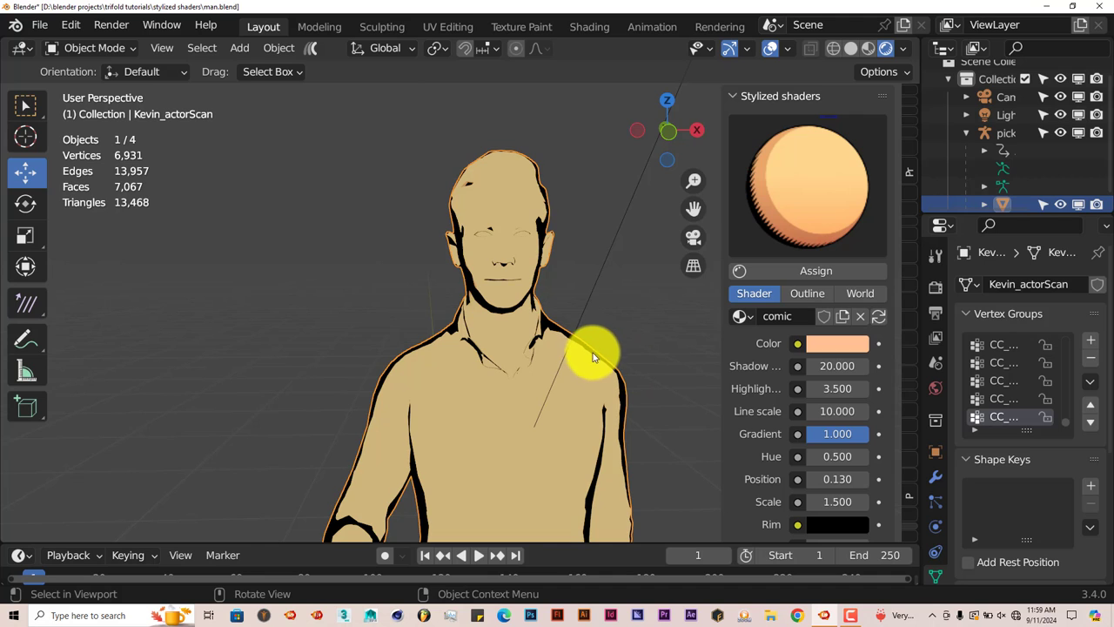